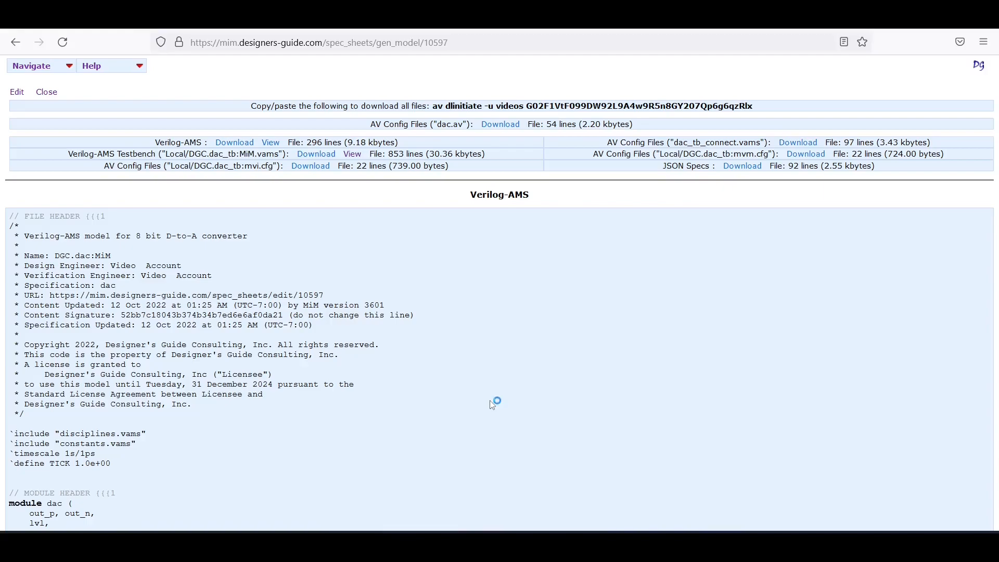
pyautogui.moveTo(491, 403)
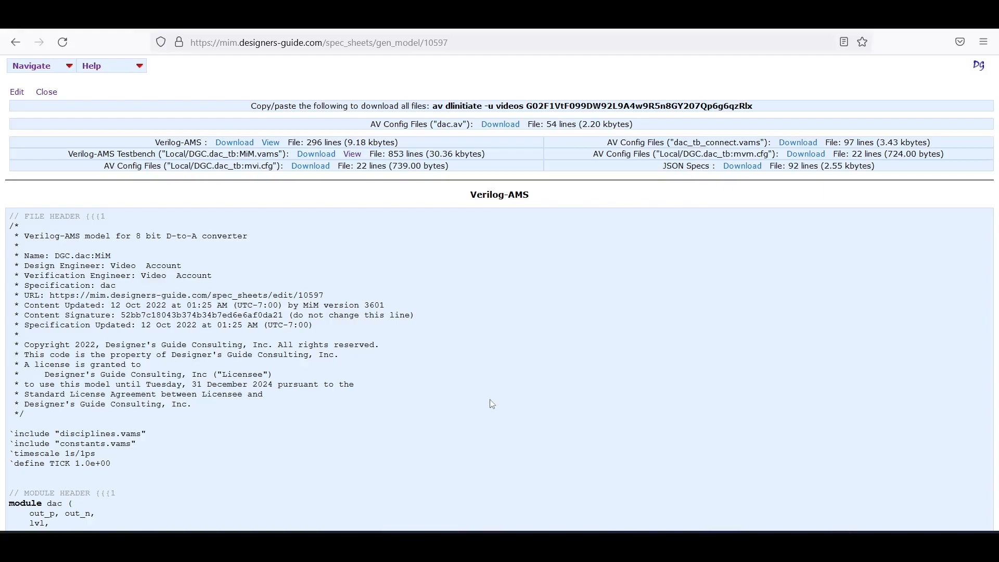
pyautogui.moveTo(445, 336)
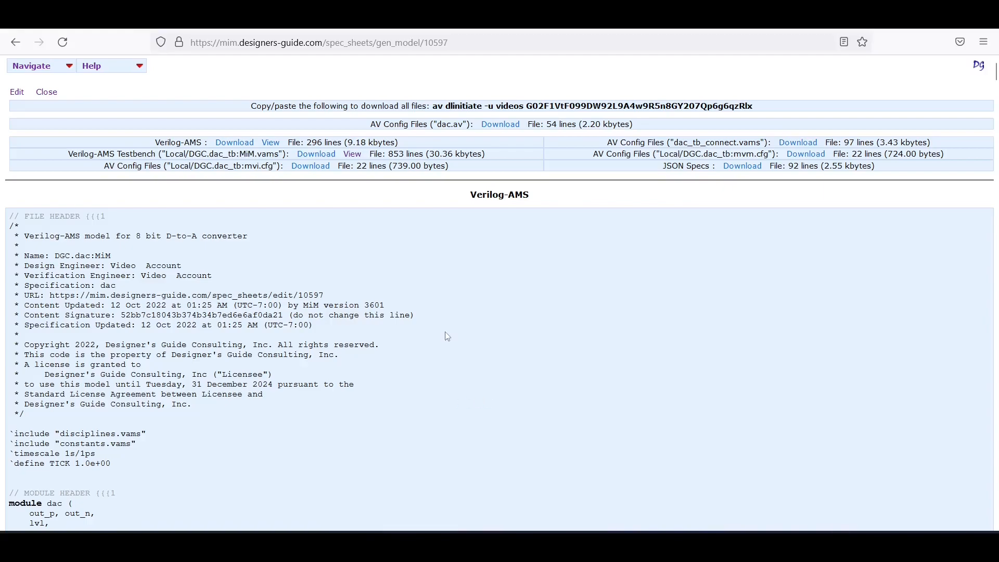
pyautogui.moveTo(431, 128)
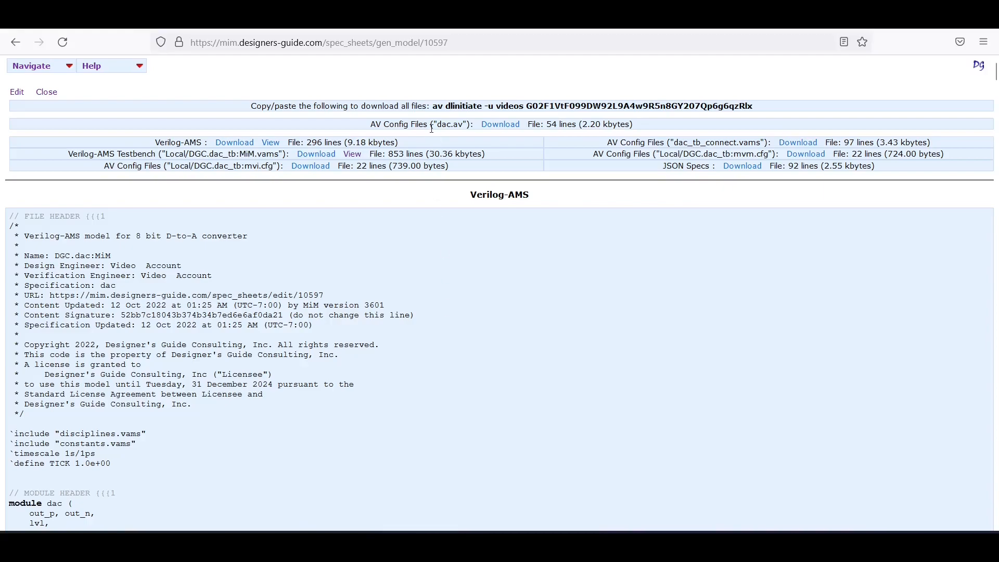
# Step: Fetch the DAC model files with av dlinitiate, then bring up the DGC Library Manager
pyautogui.rightClick(592, 105)
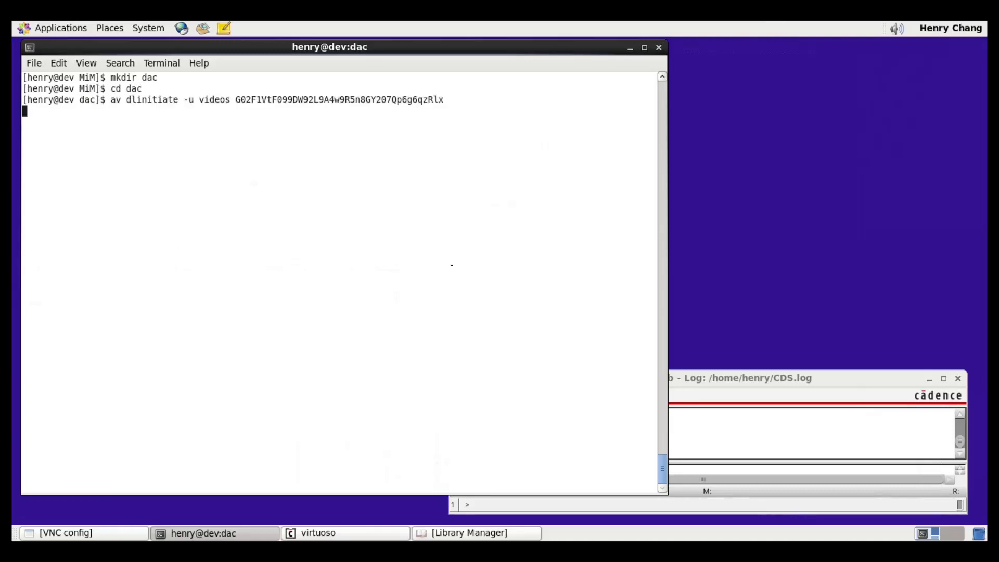
pyautogui.press('Return')
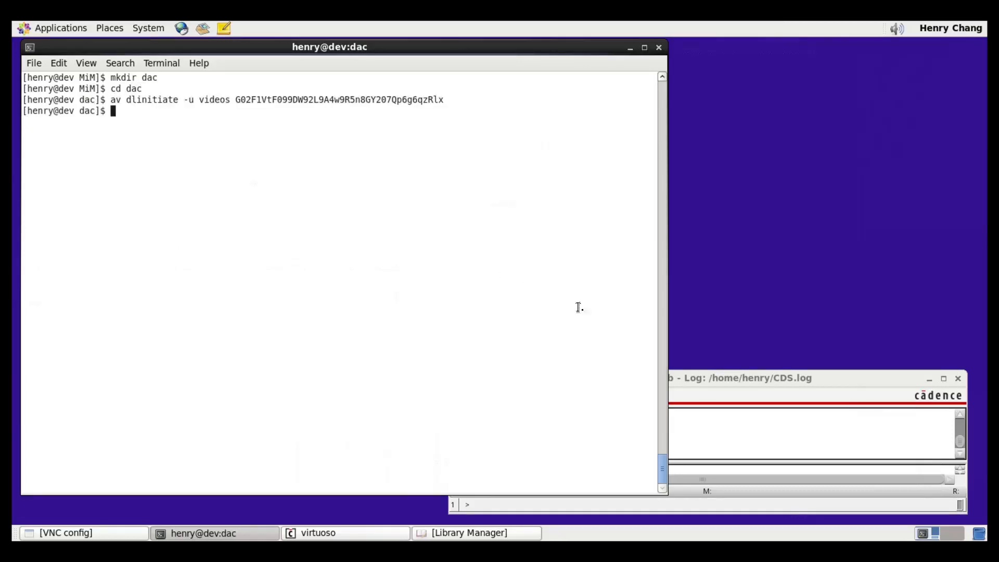
pyautogui.click(484, 395)
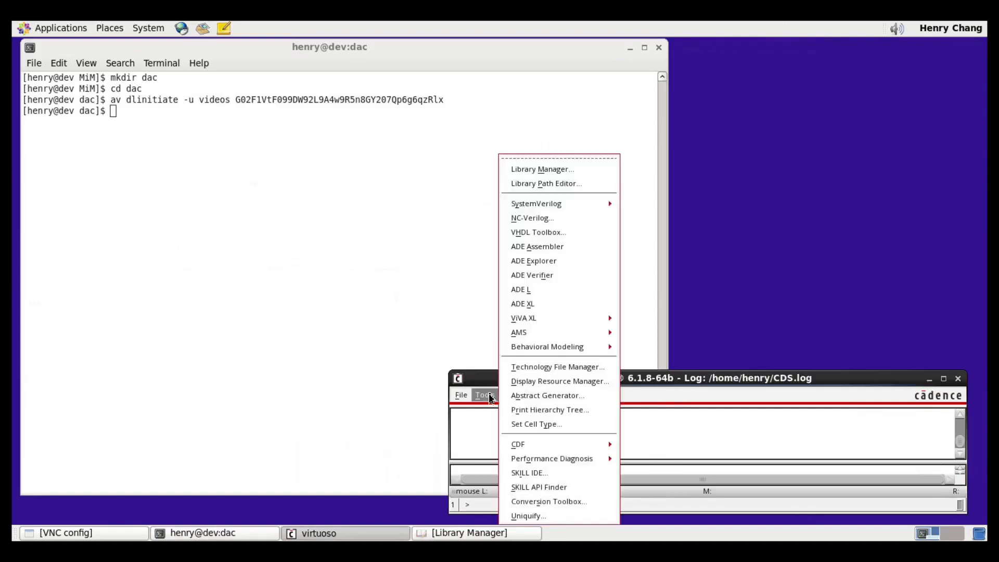
pyautogui.click(542, 168)
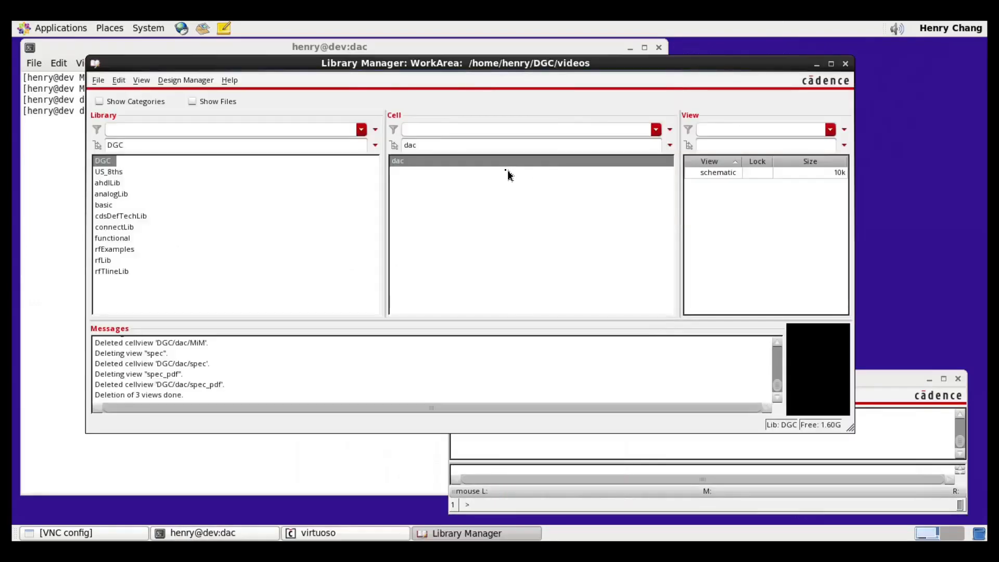
pyautogui.moveTo(732, 185)
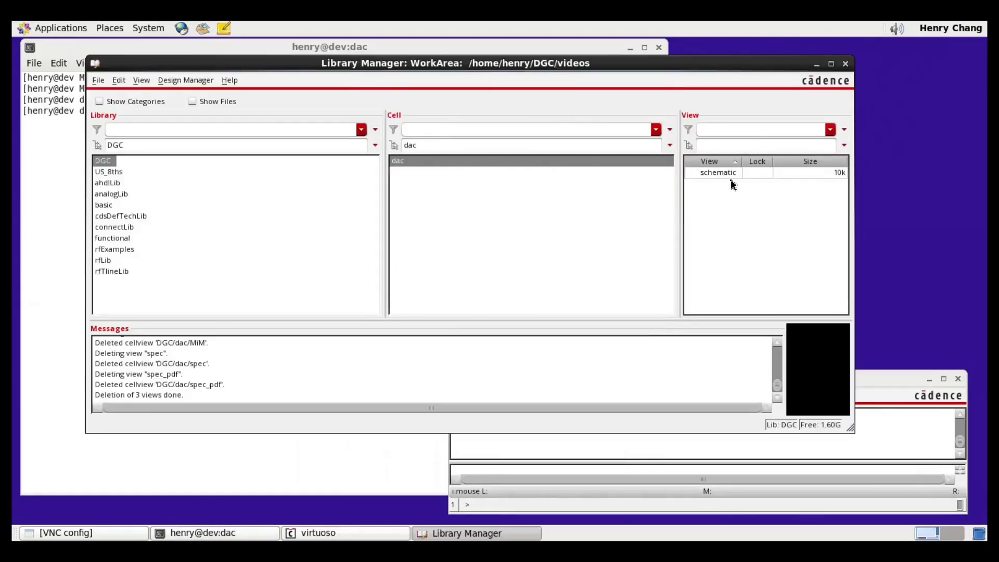
# Step: Publish the dac and dac_tb views into the DGC design hierarchy with av publish
pyautogui.click(202, 533)
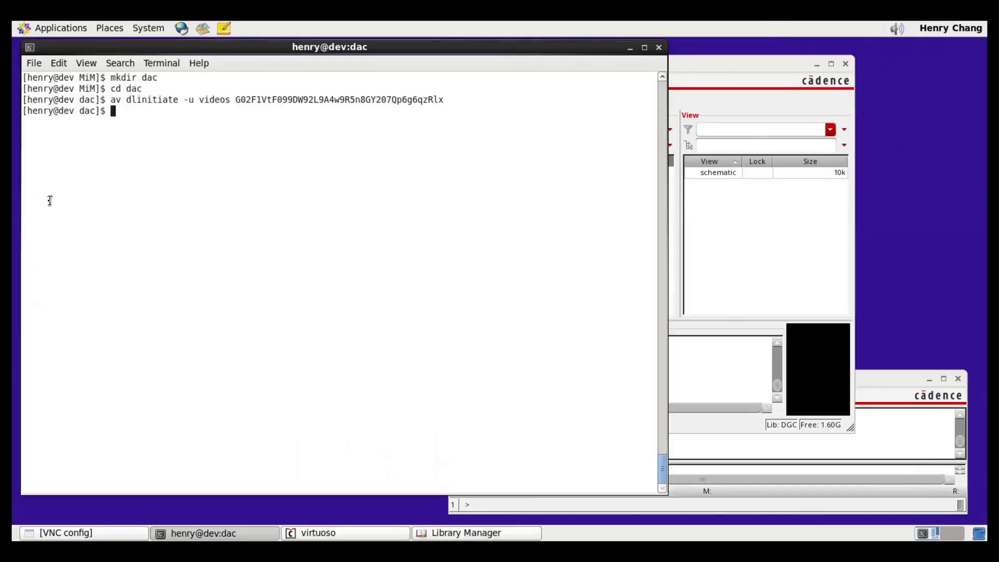
pyautogui.write('av')
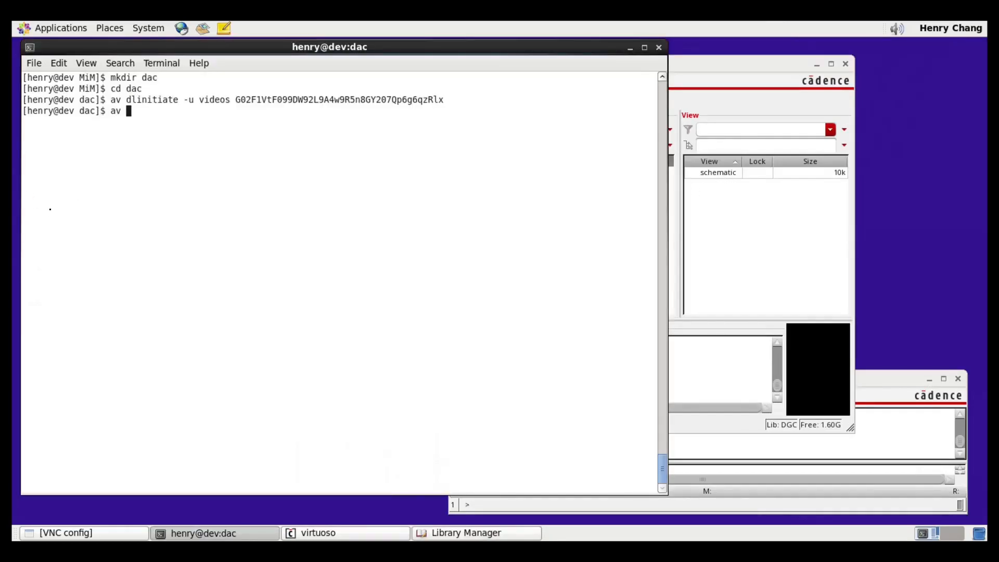
pyautogui.write('publish')
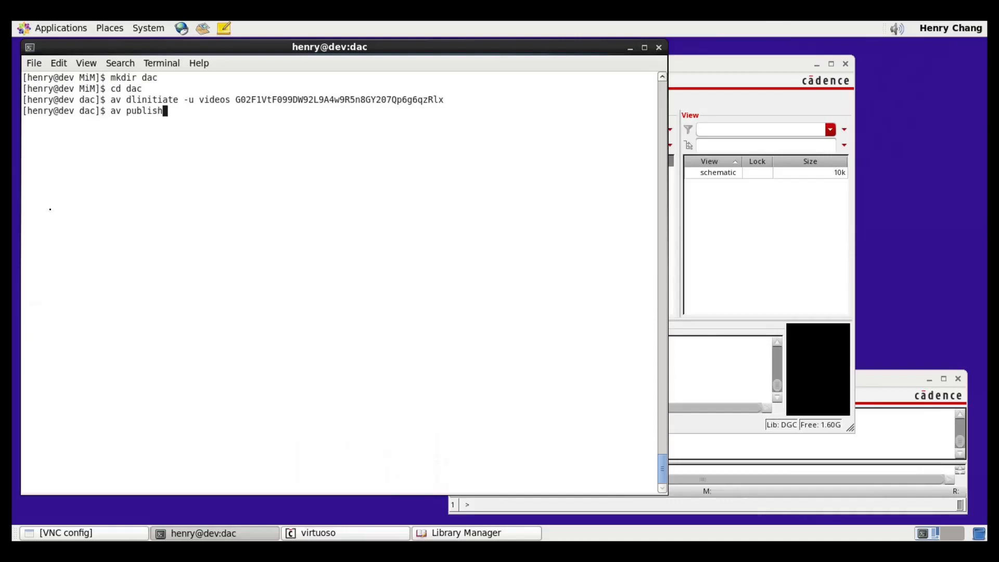
pyautogui.press('Return')
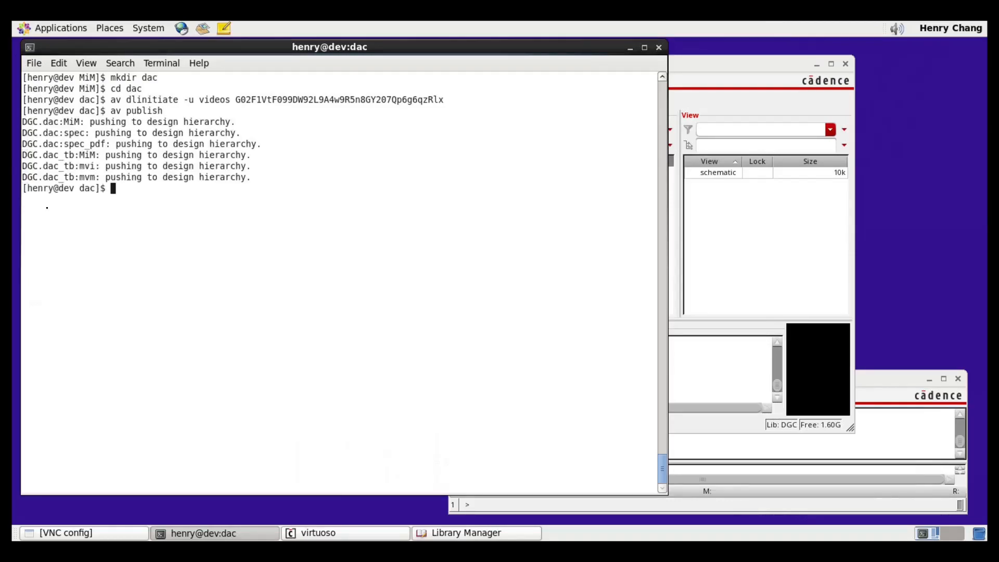
# Step: Refresh the DGC library and check dac's new MiM, spec and spec_pdf views
pyautogui.click(466, 533)
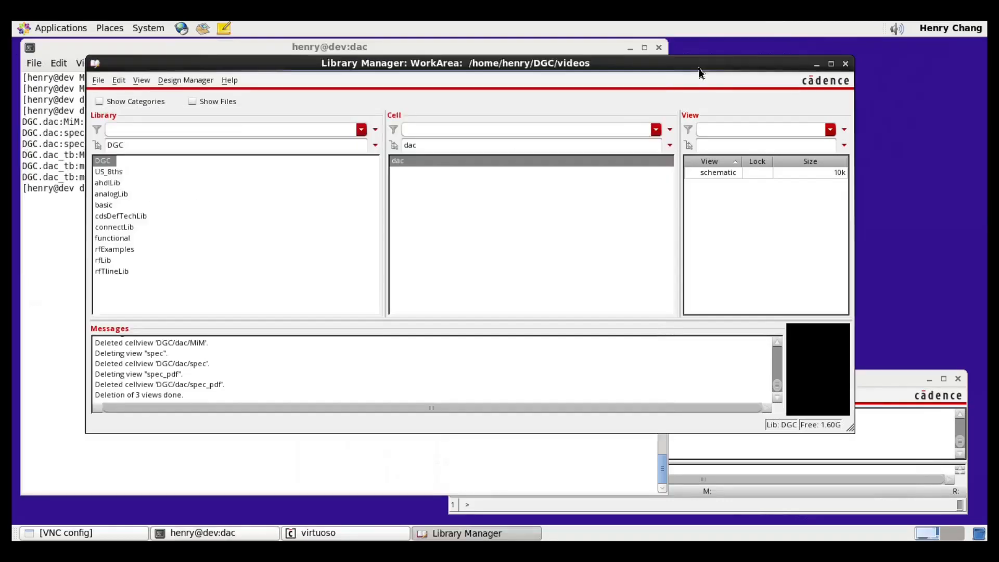
pyautogui.click(142, 79)
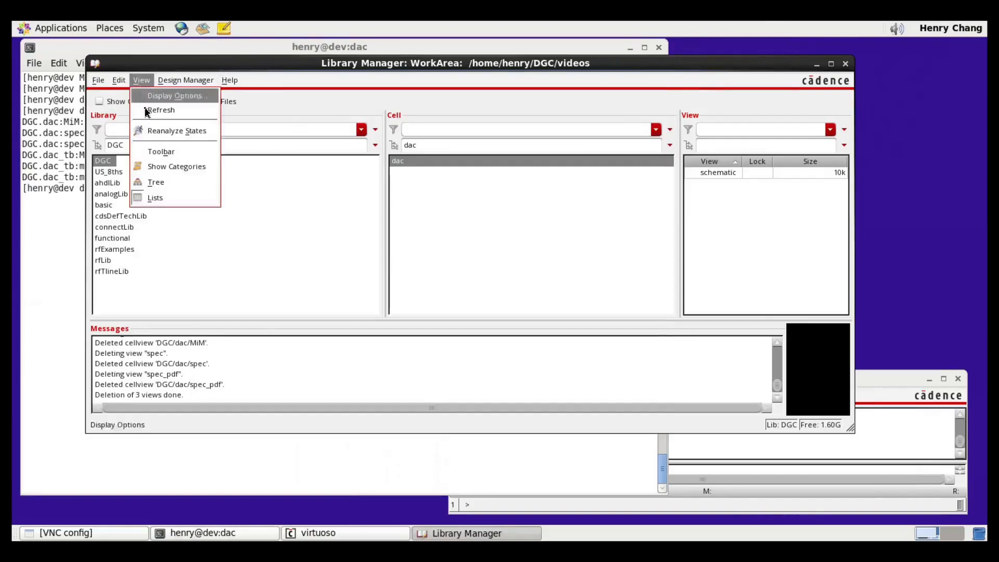
pyautogui.click(161, 110)
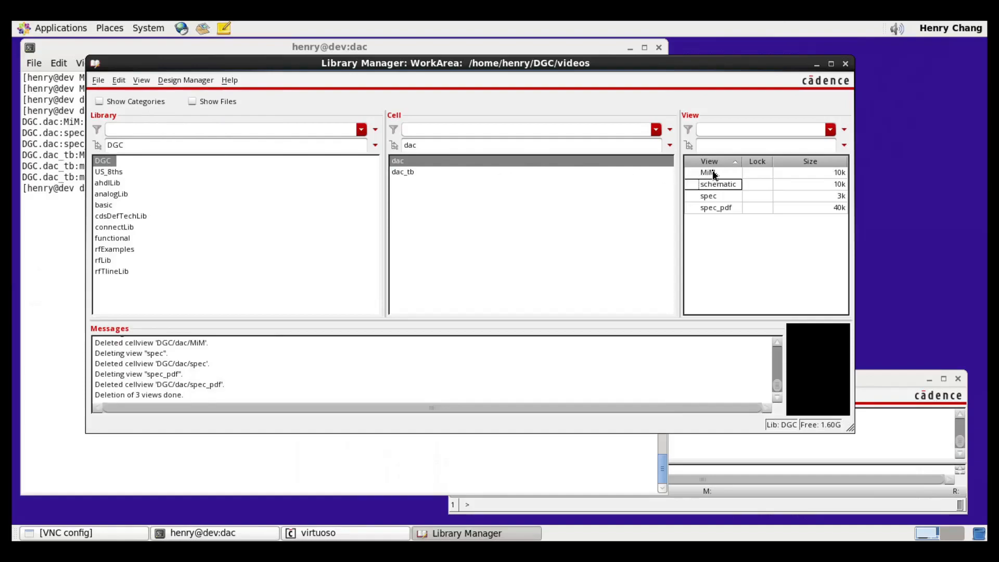
pyautogui.click(707, 173)
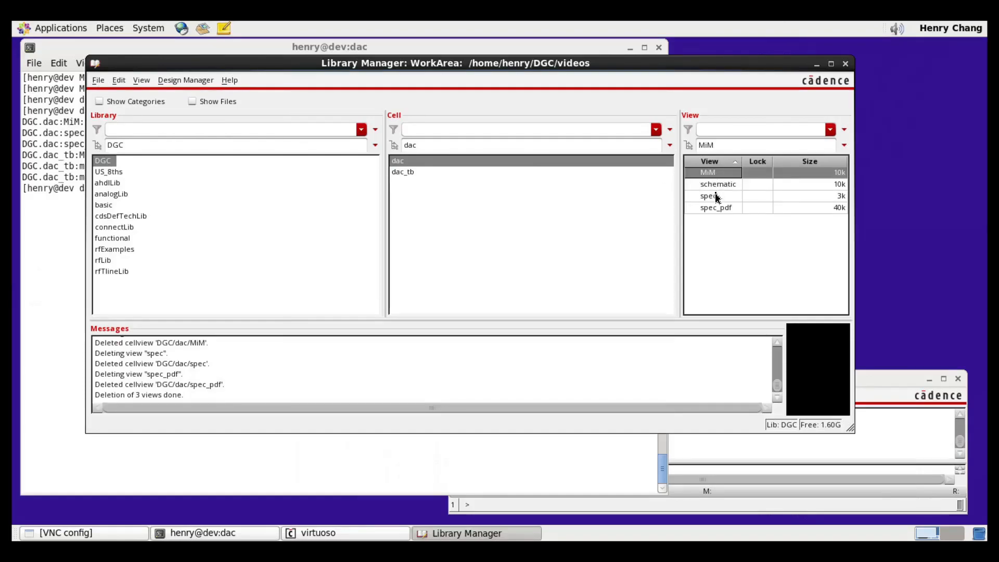
pyautogui.click(708, 195)
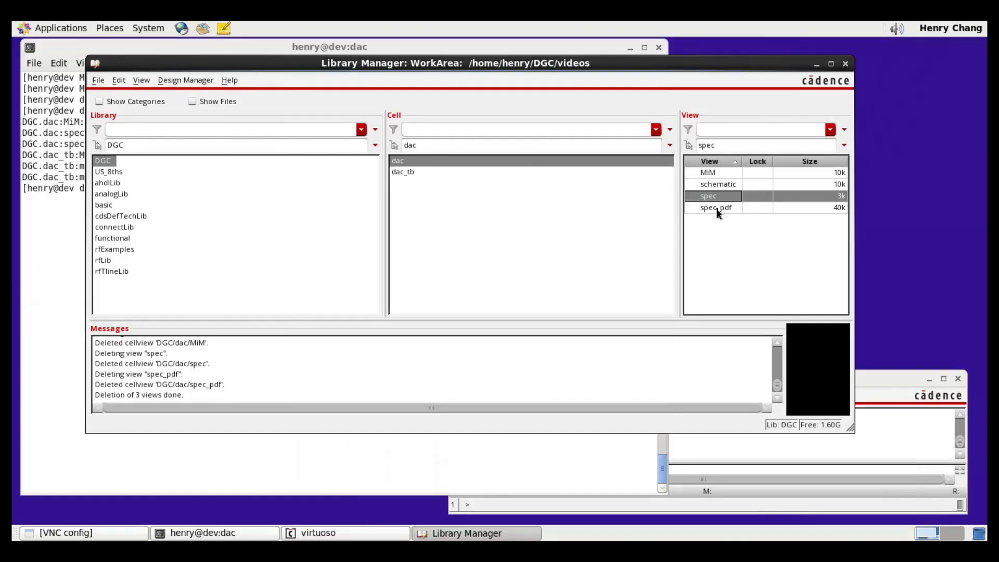
pyautogui.click(715, 207)
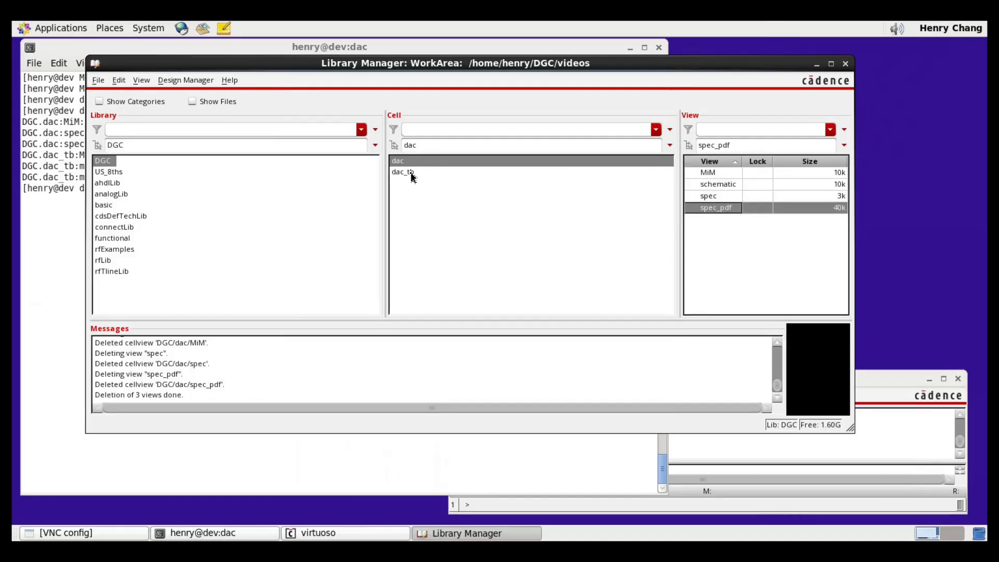
# Step: Inspect the new dac_tb testbench cell and its MiM, mvi and mvm views
pyautogui.click(402, 172)
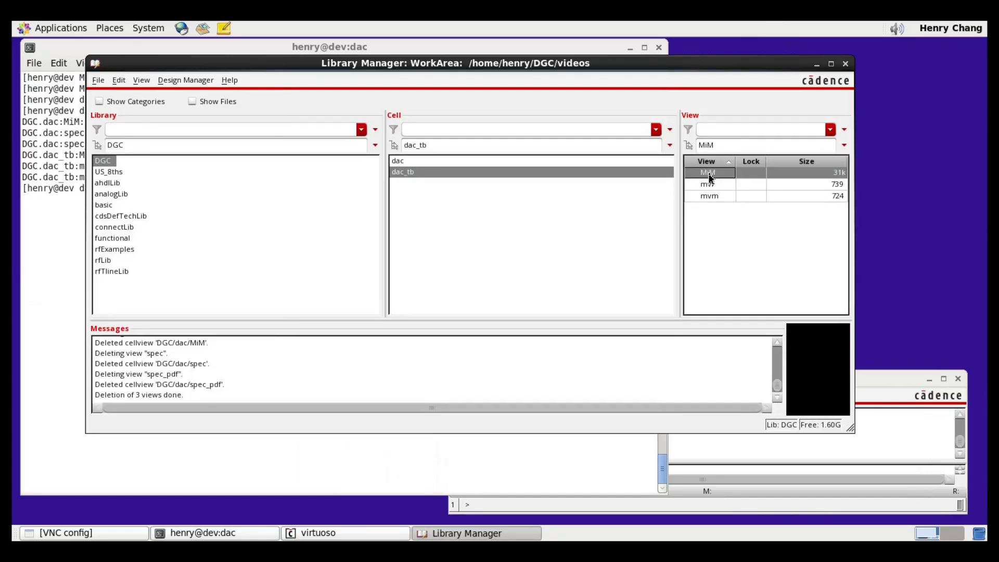
pyautogui.moveTo(709, 184)
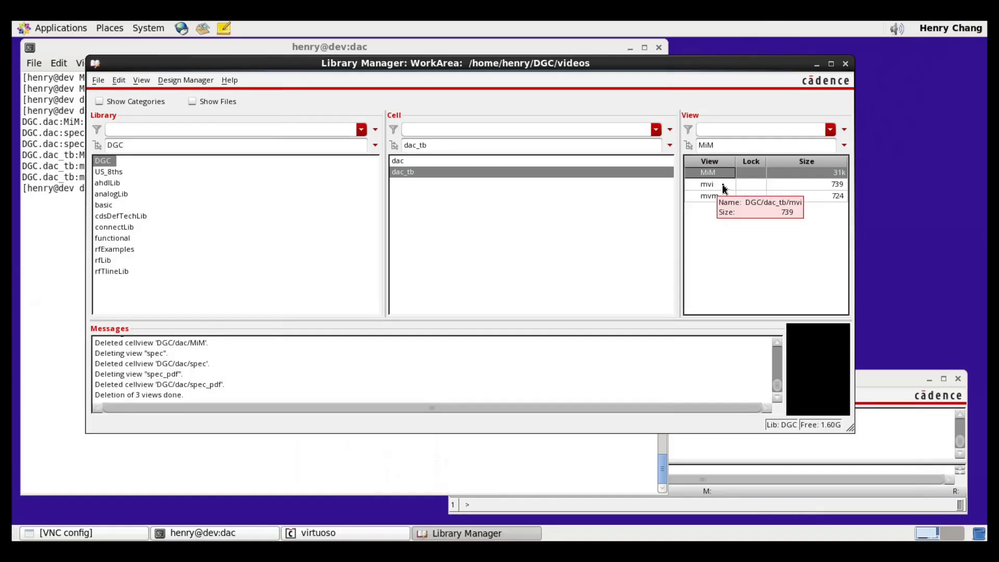
pyautogui.moveTo(718, 203)
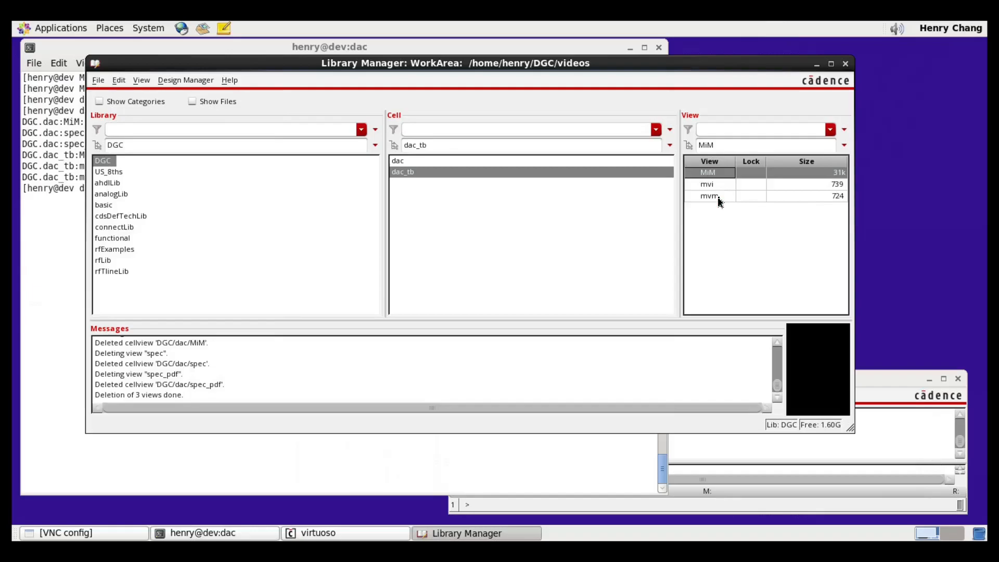
pyautogui.click(708, 161)
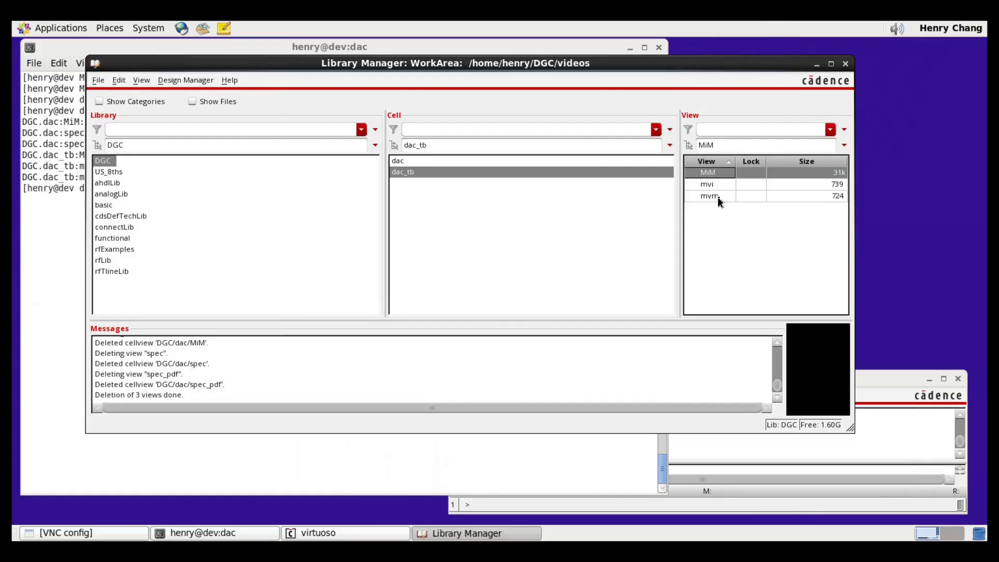
pyautogui.moveTo(96, 226)
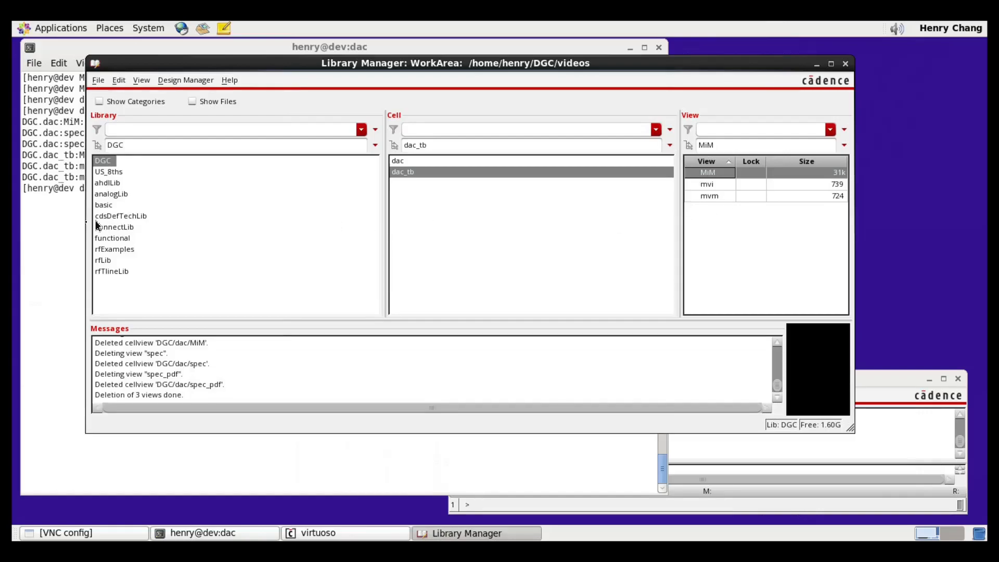
pyautogui.click(202, 532)
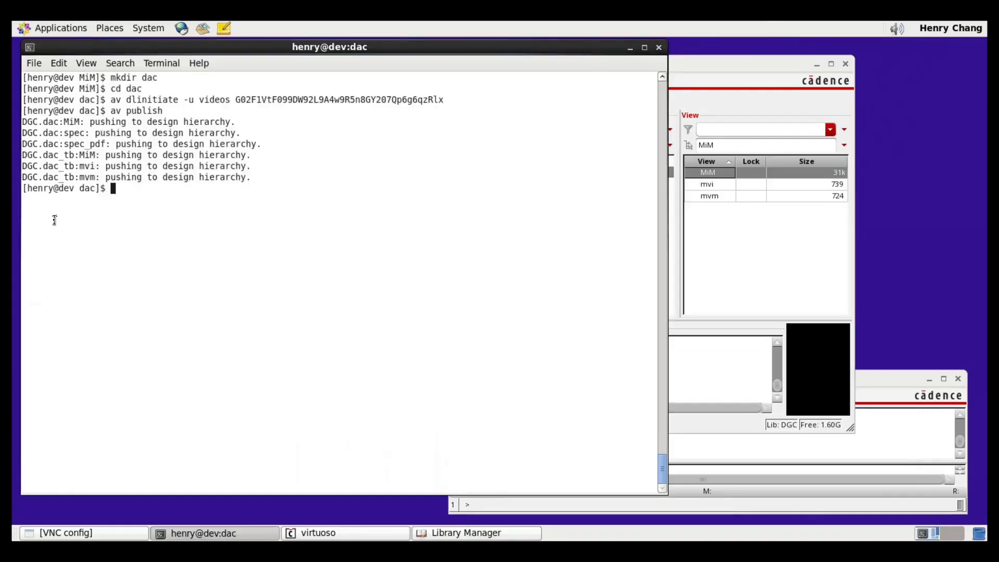
# Step: Run 'av sim mvi' to netlist and simulate the dac_tb mvi testbench
pyautogui.write('av p')
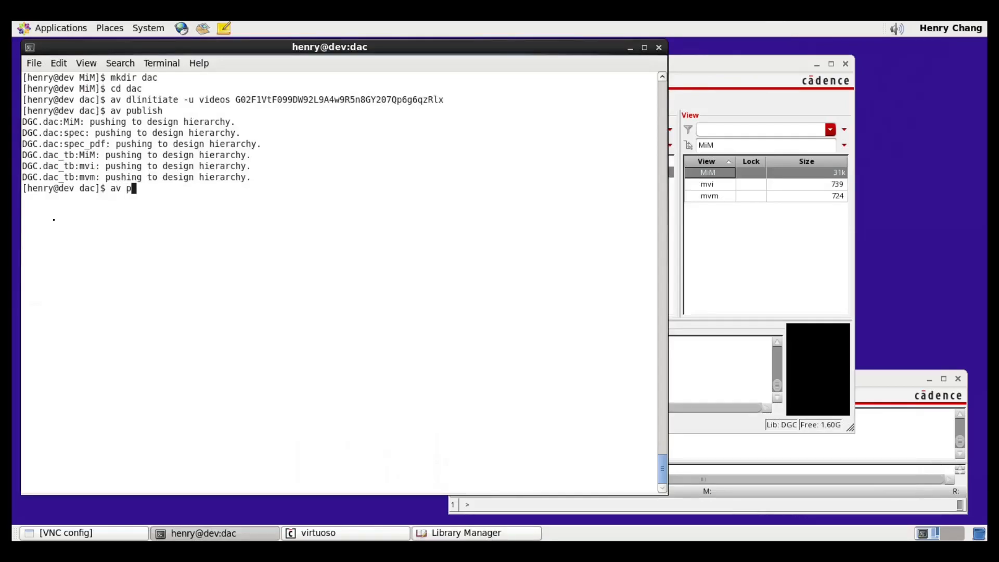
pyautogui.press('Return')
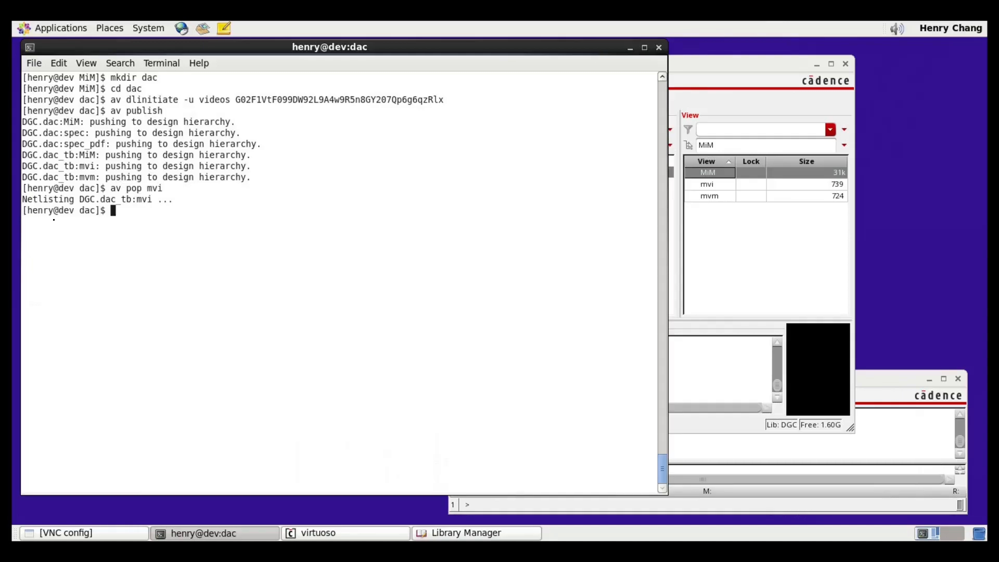
pyautogui.write('a')
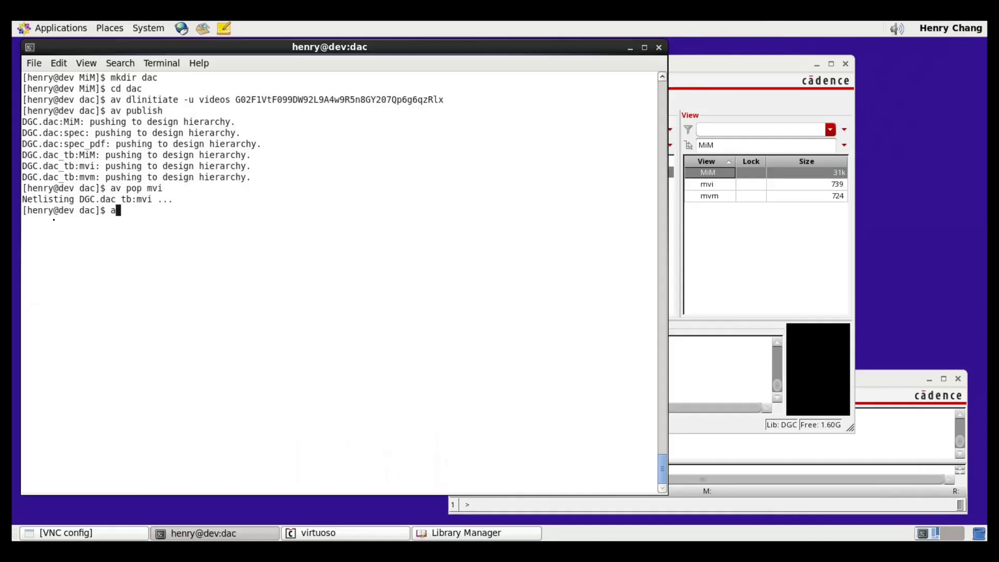
pyautogui.write('v sim mvi')
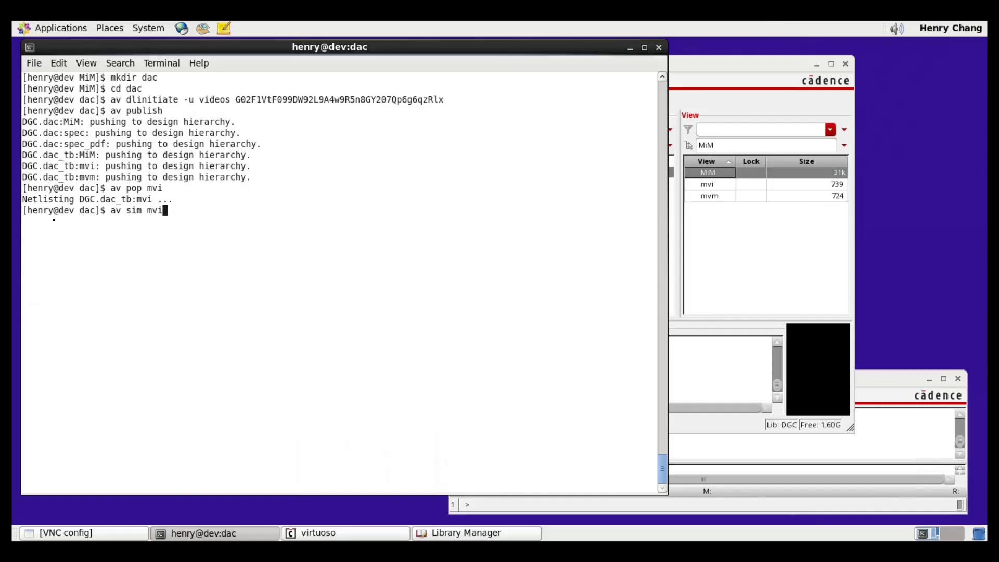
pyautogui.press('Return')
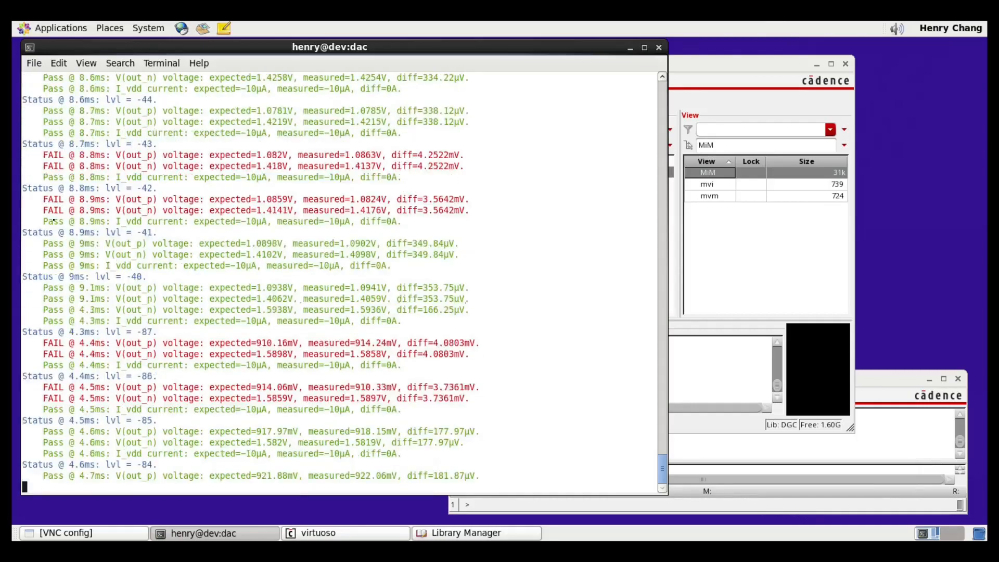
# Step: Let the mvi run finish and highlight '256 failed' of 774 tests
pyautogui.scroll(-3)
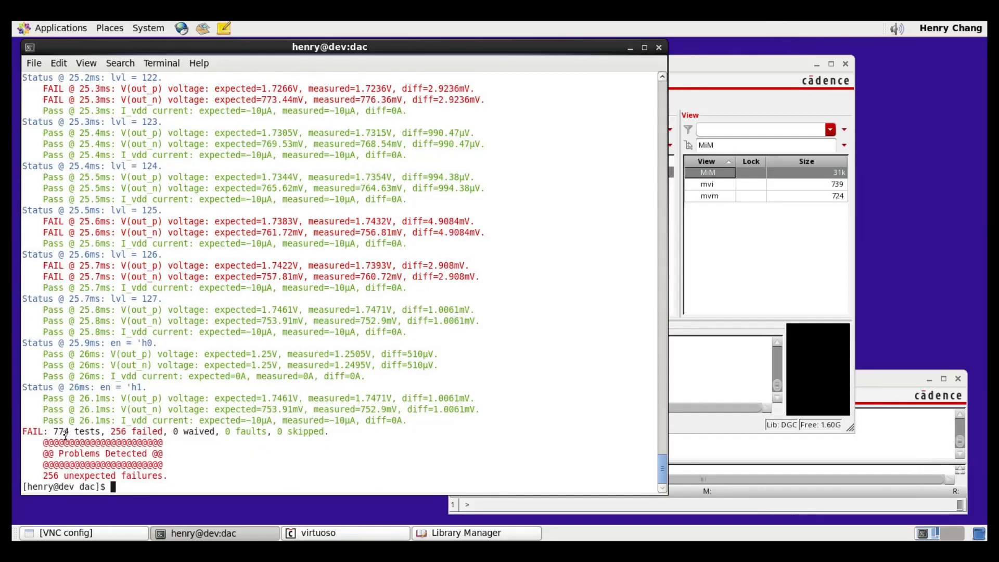
pyautogui.doubleClick(77, 431)
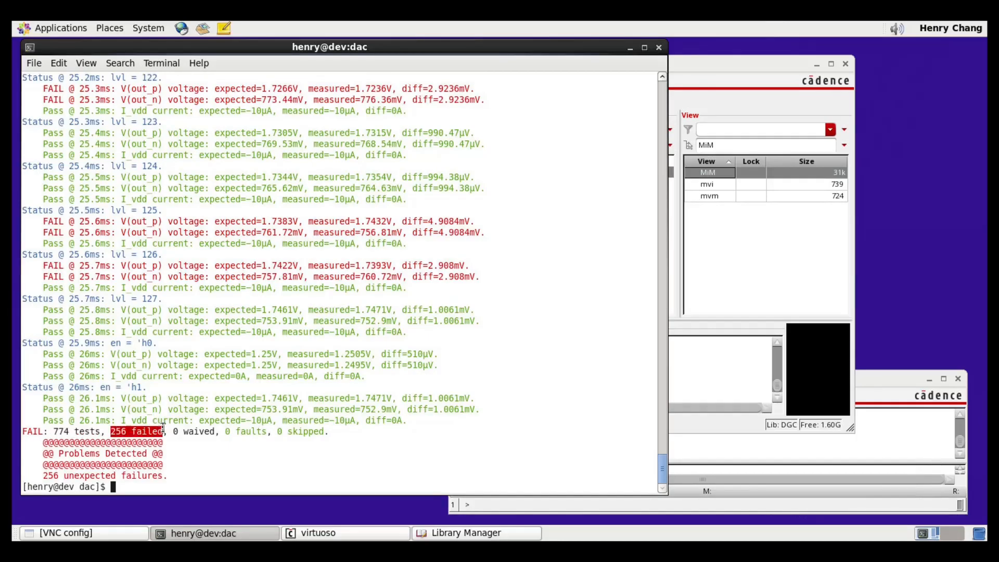
pyautogui.moveTo(179, 420)
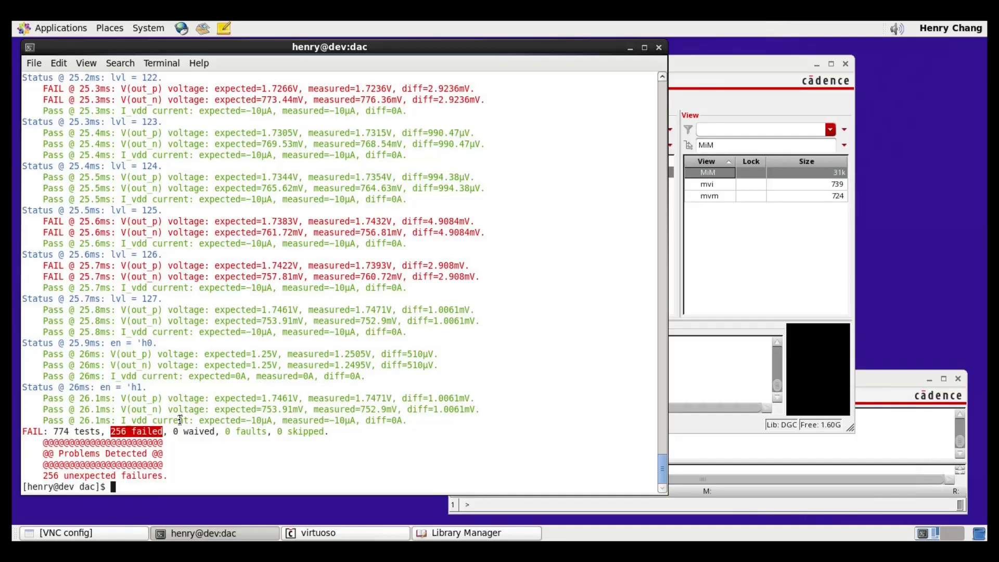
# Step: Page the summary with 'av sum | more' and mark the expected 753.91mV out_p value
pyautogui.write('av sum')
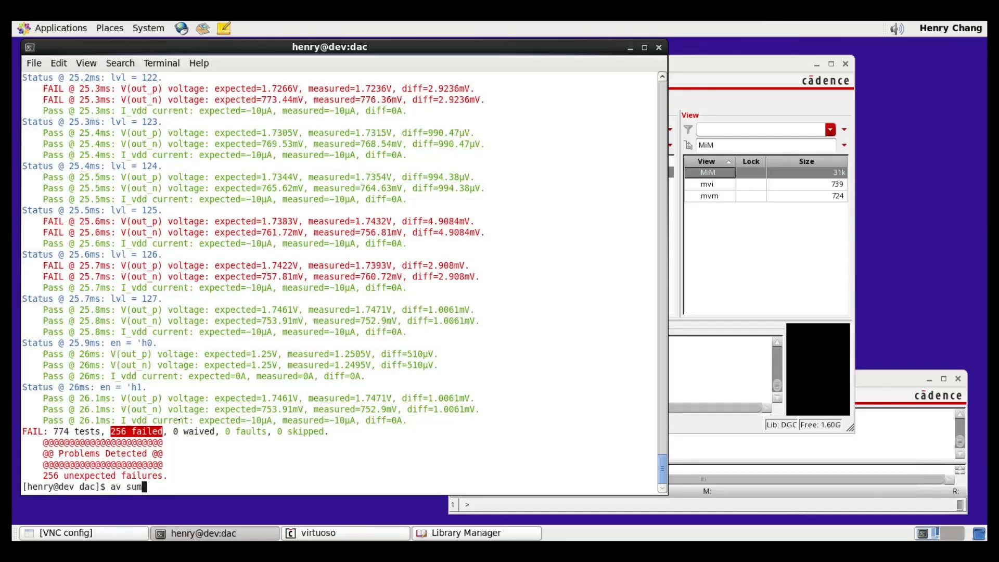
pyautogui.write('| more')
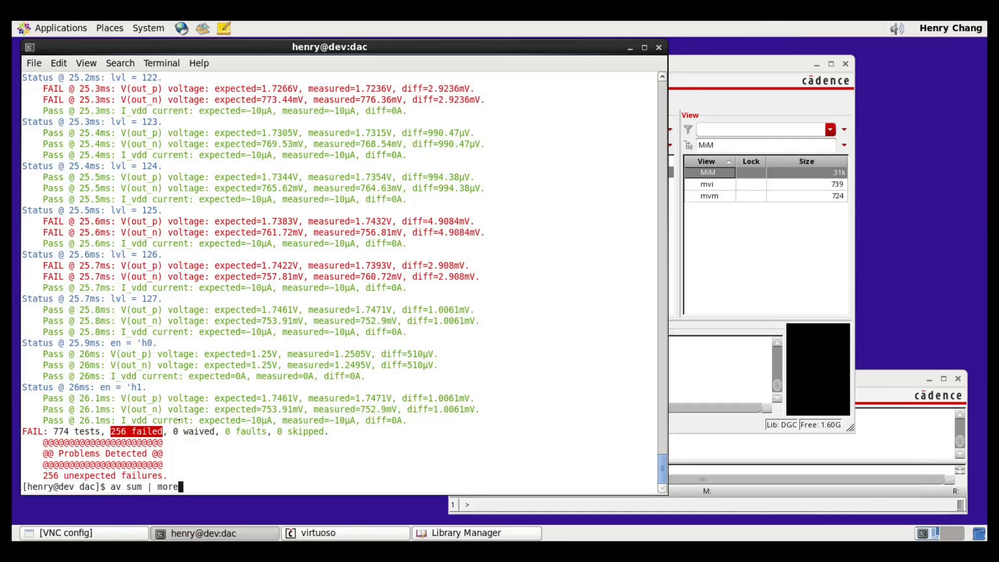
pyautogui.press('Return')
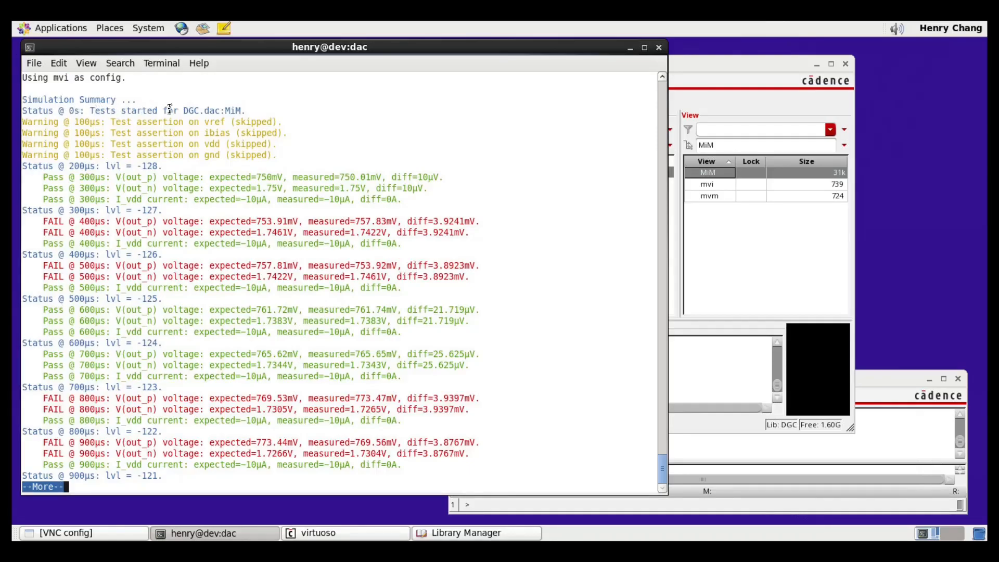
pyautogui.moveTo(168, 135)
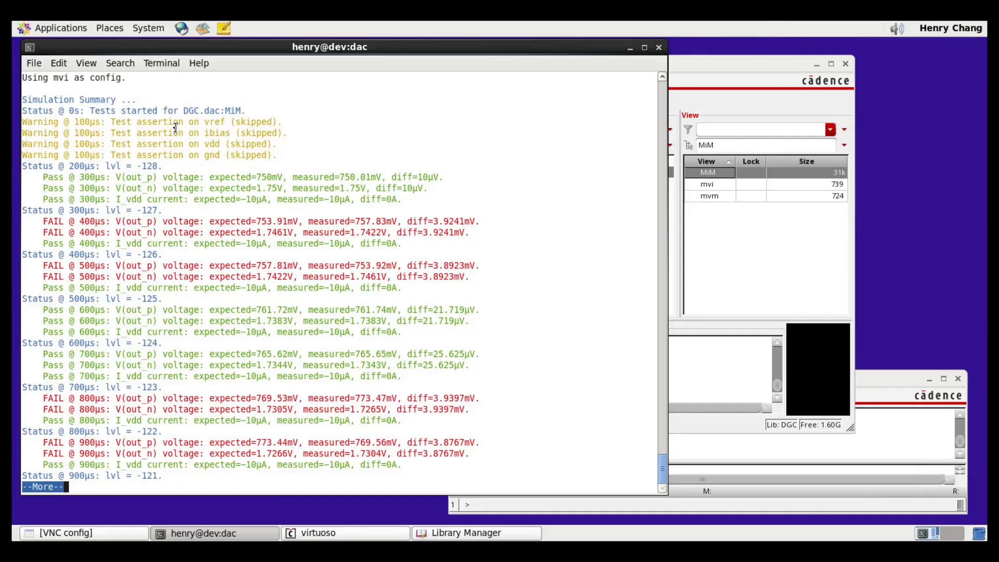
pyautogui.moveTo(153, 151)
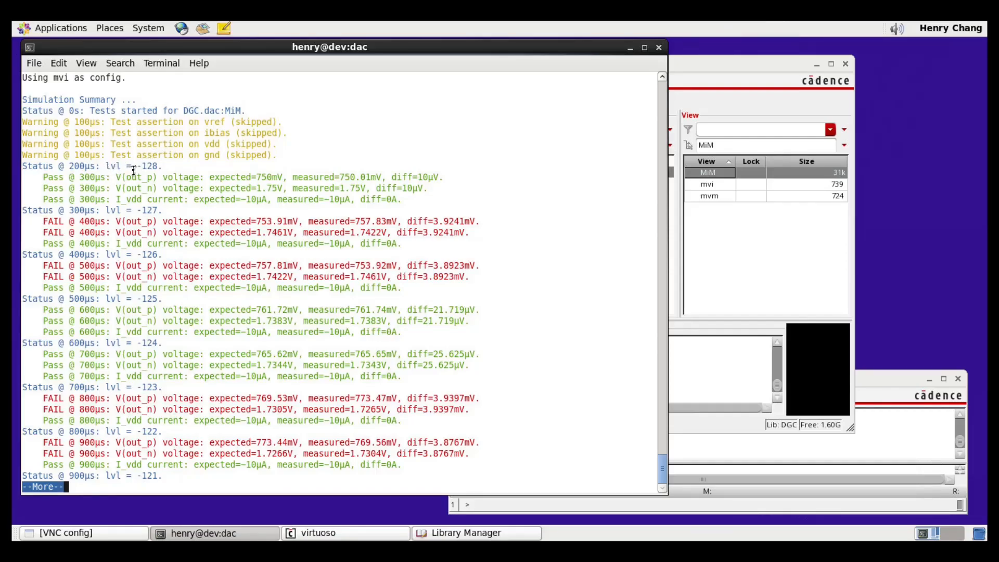
pyautogui.doubleClick(144, 165)
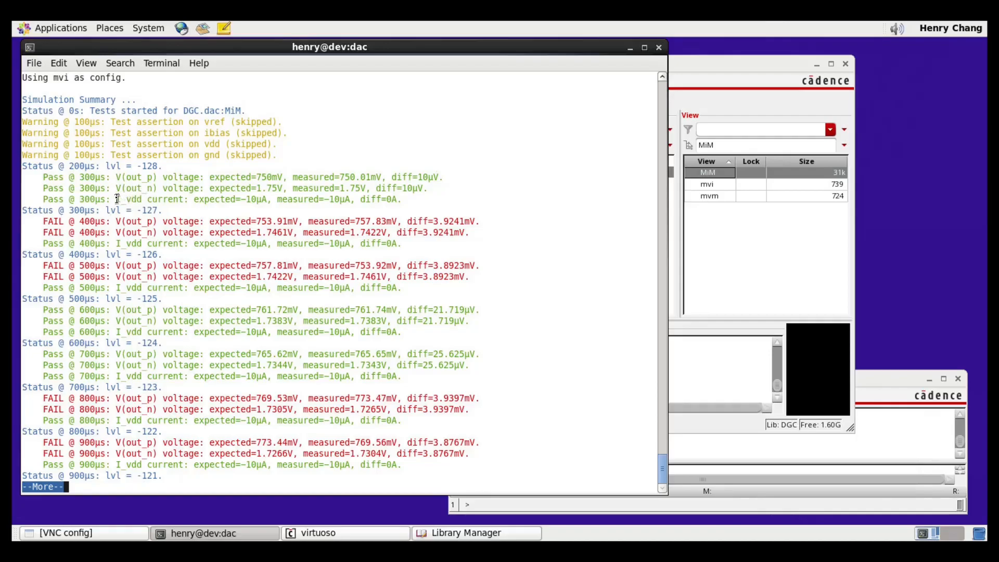
pyautogui.moveTo(158, 204)
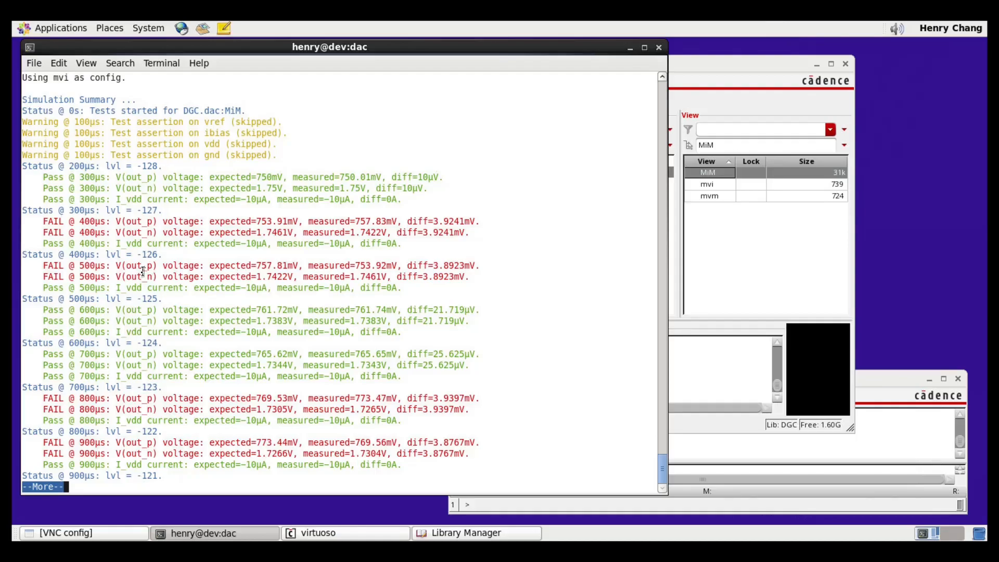
pyautogui.moveTo(155, 300)
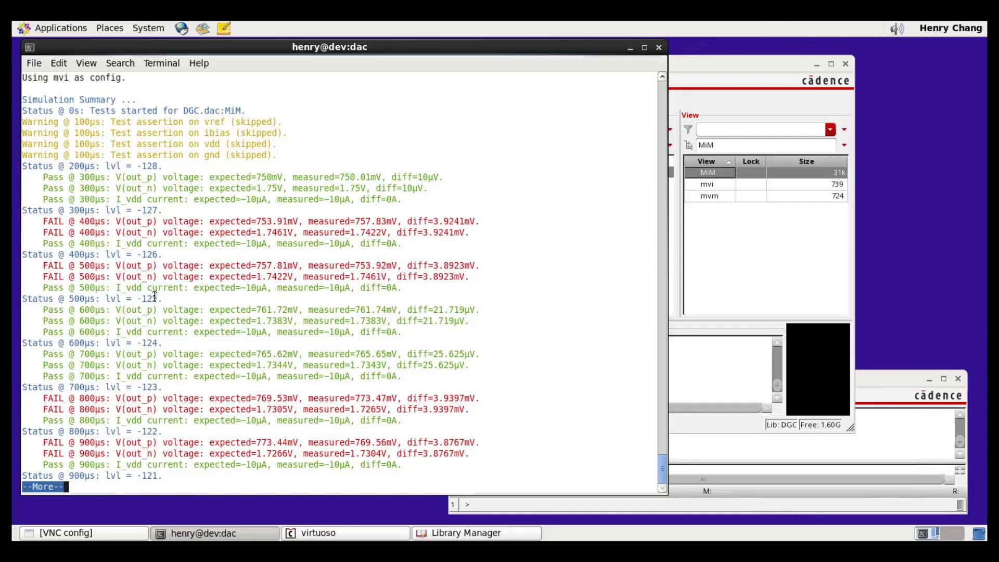
pyautogui.moveTo(142, 253)
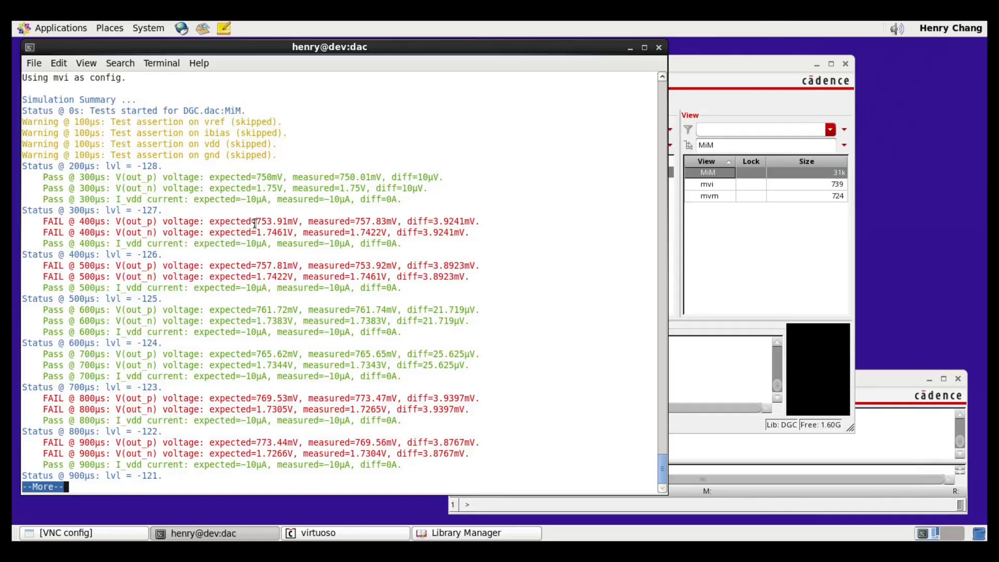
pyautogui.doubleClick(278, 221)
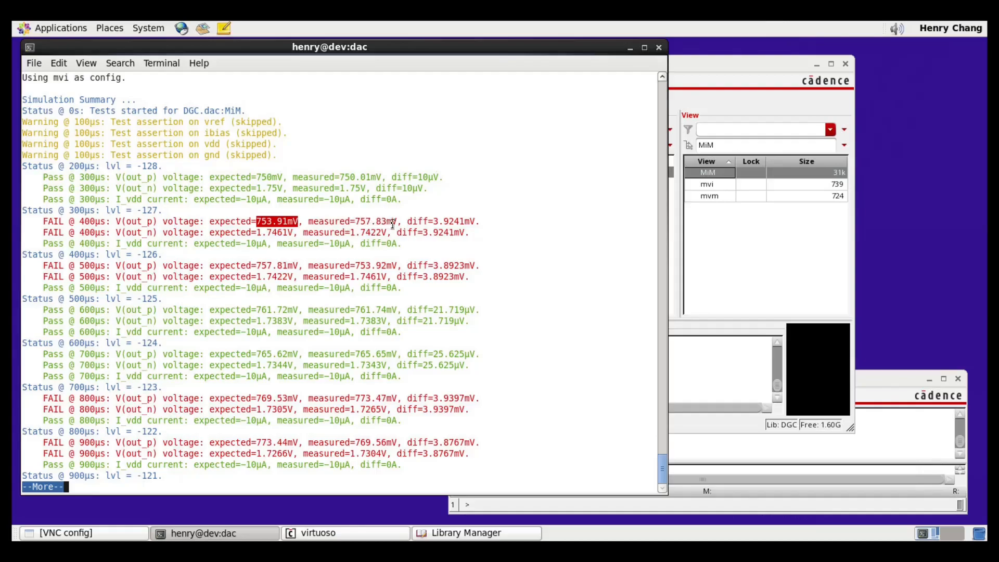
pyautogui.moveTo(484, 221)
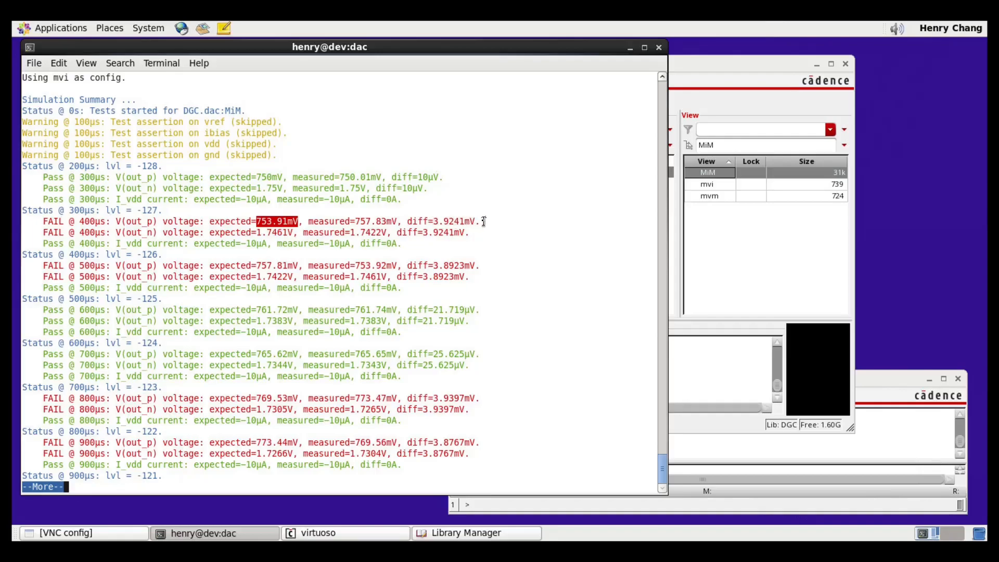
pyautogui.moveTo(207, 223)
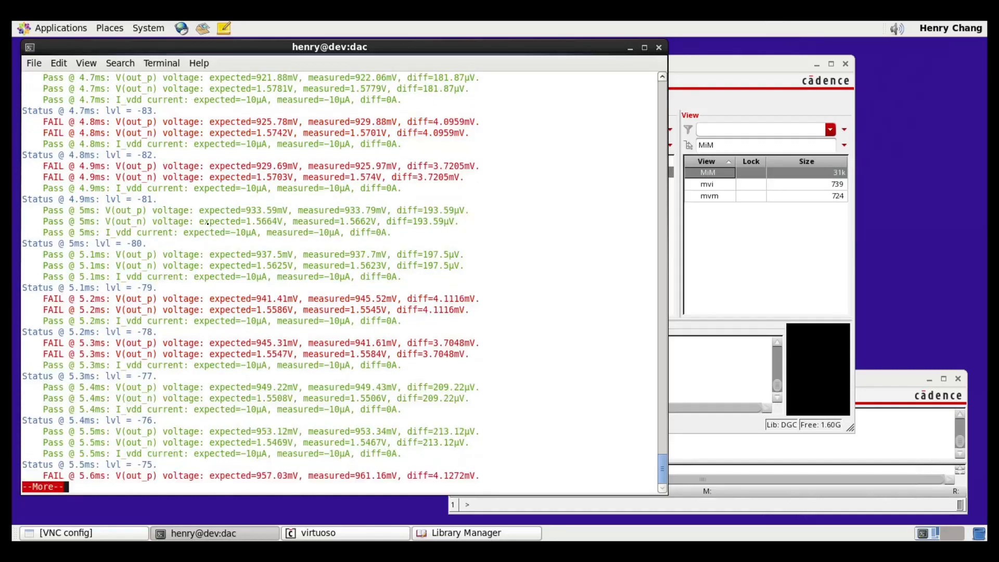
# Step: Page to the summary's end, again reporting 774 tests with 256 unexpected failures
pyautogui.scroll(-3)
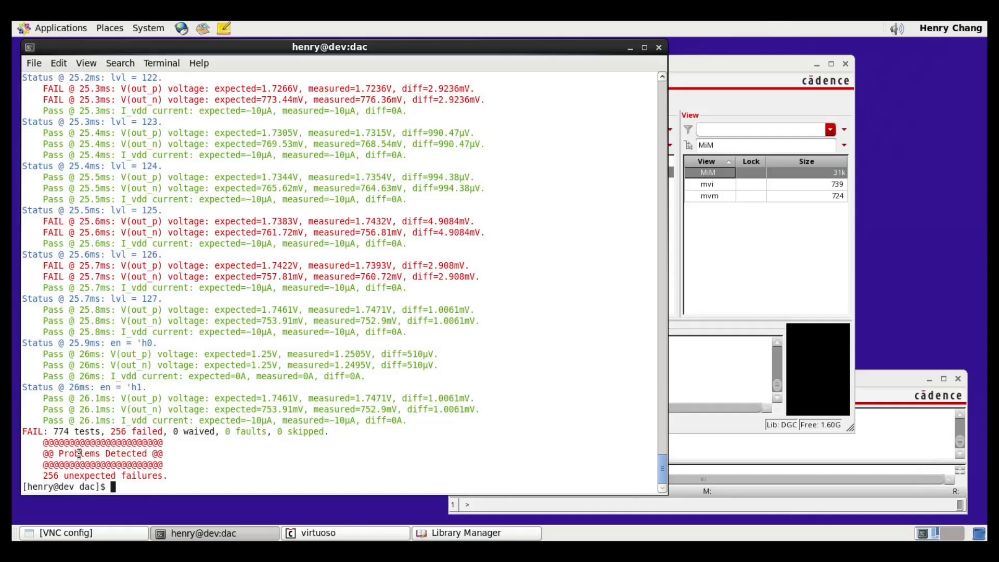
pyautogui.moveTo(127, 453)
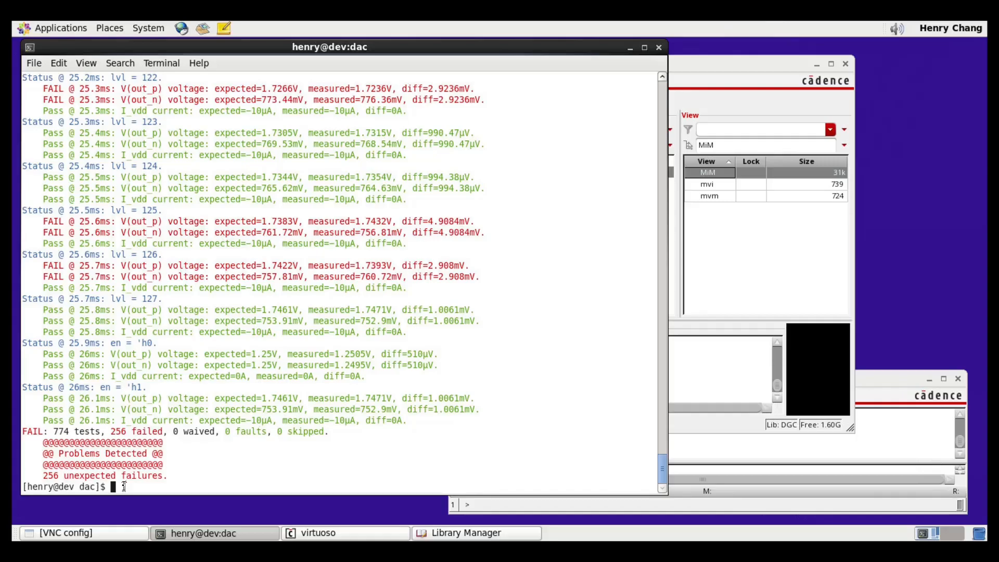
# Step: Launch SimVision on the dac.waves.mvi database with 'av results mvi'
pyautogui.write('av results mvi')
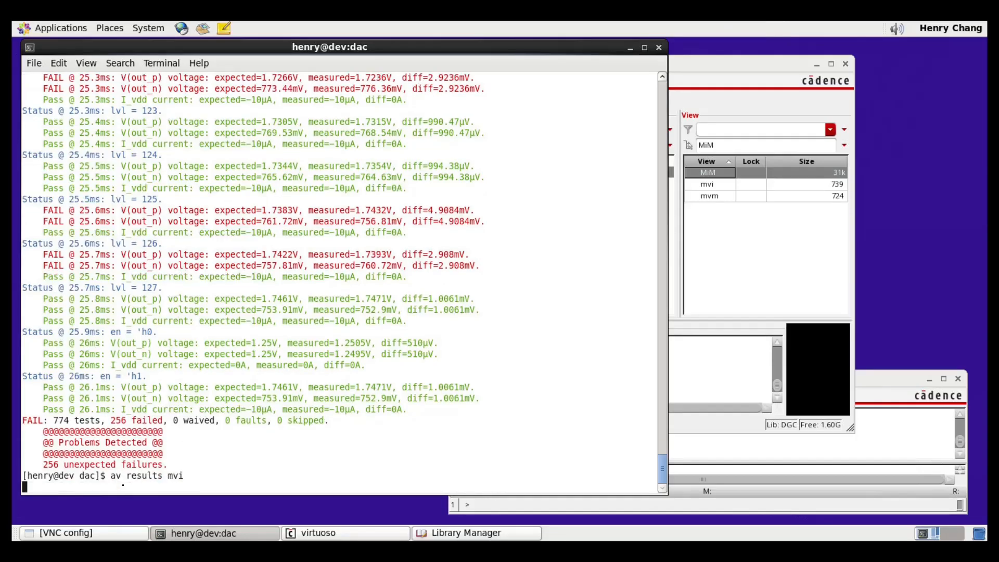
pyautogui.press('Return')
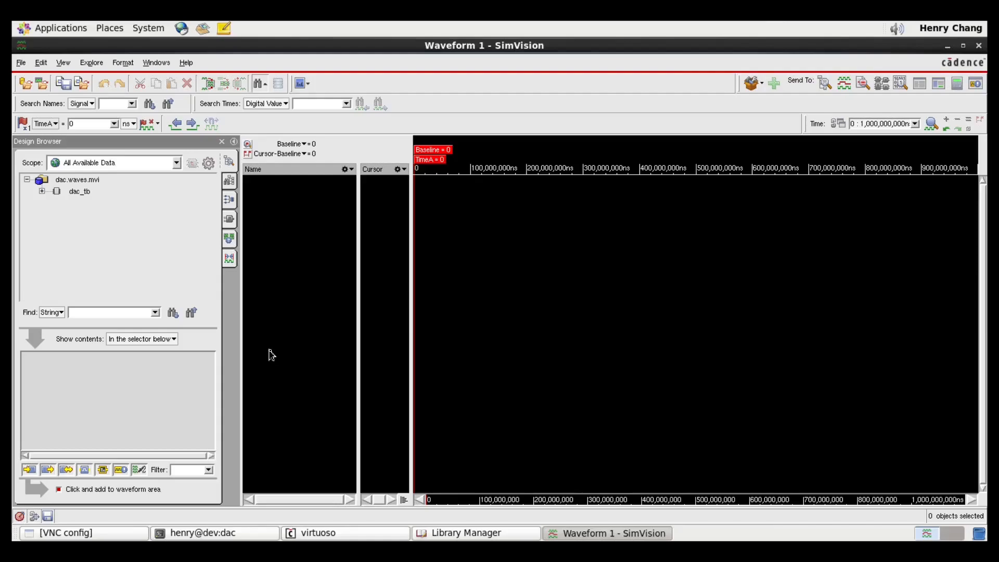
# Step: Add dac_tb's out_p and out_p_ref waveforms and zoom out to the full 26 ms
pyautogui.click(56, 191)
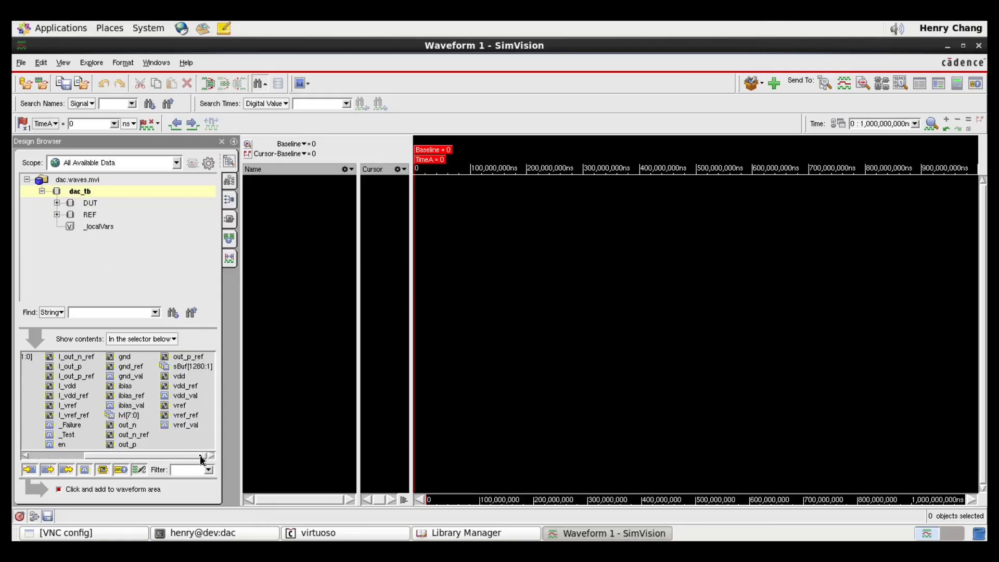
pyautogui.doubleClick(126, 444)
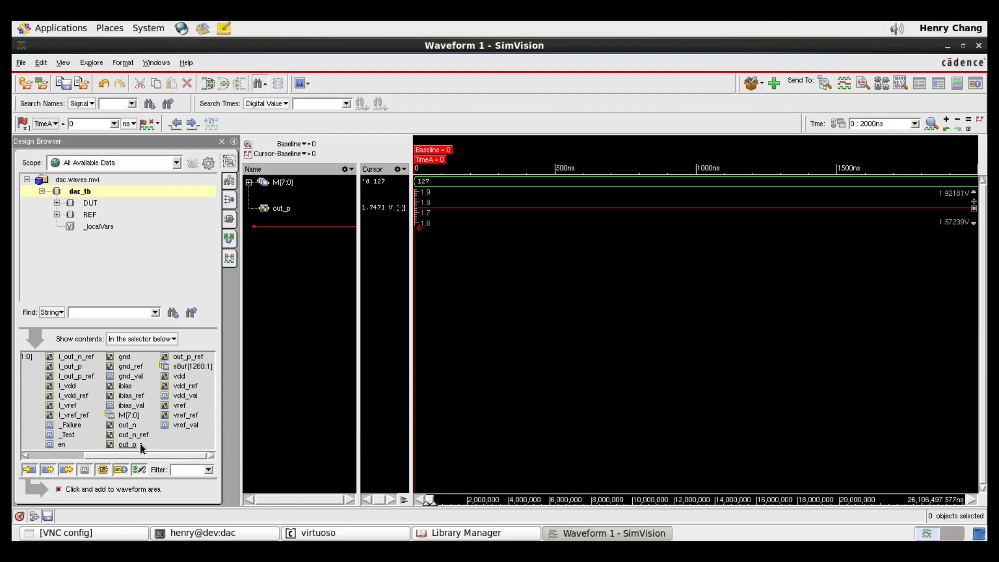
pyautogui.doubleClick(188, 356)
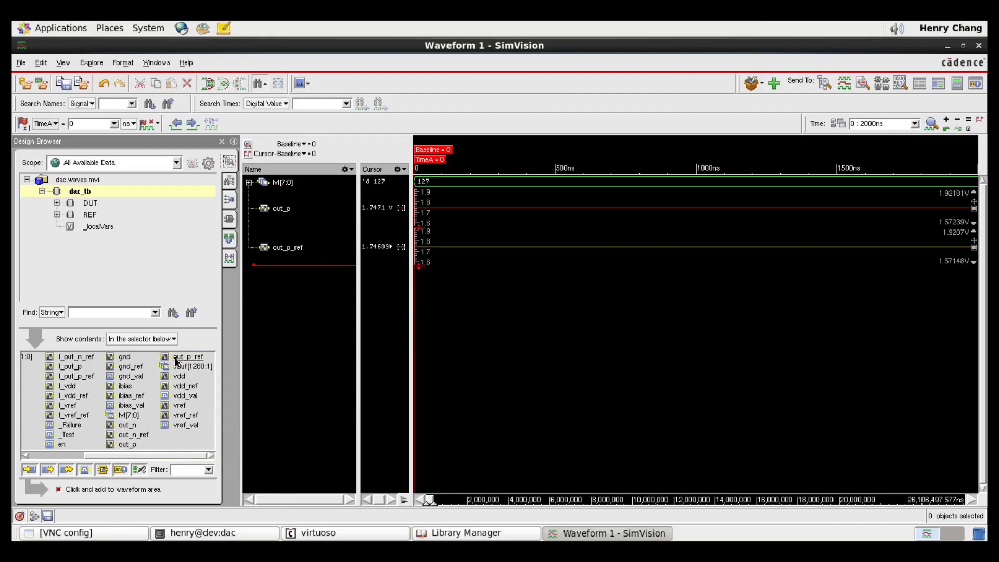
pyautogui.click(969, 129)
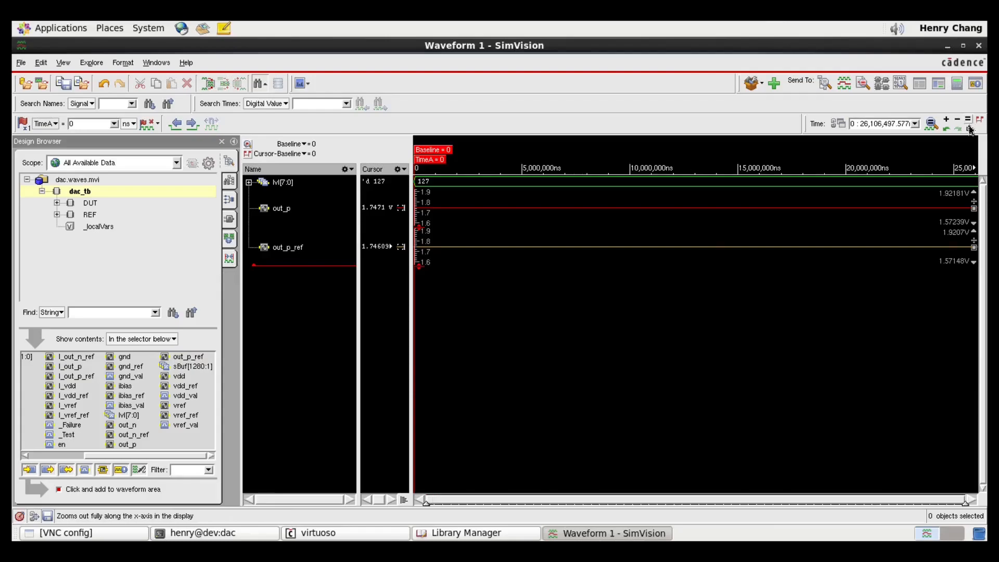
# Step: Zoom between markers to about 6.45–7.6 ms to compare out_p and out_p_ref steps
pyautogui.click(965, 130)
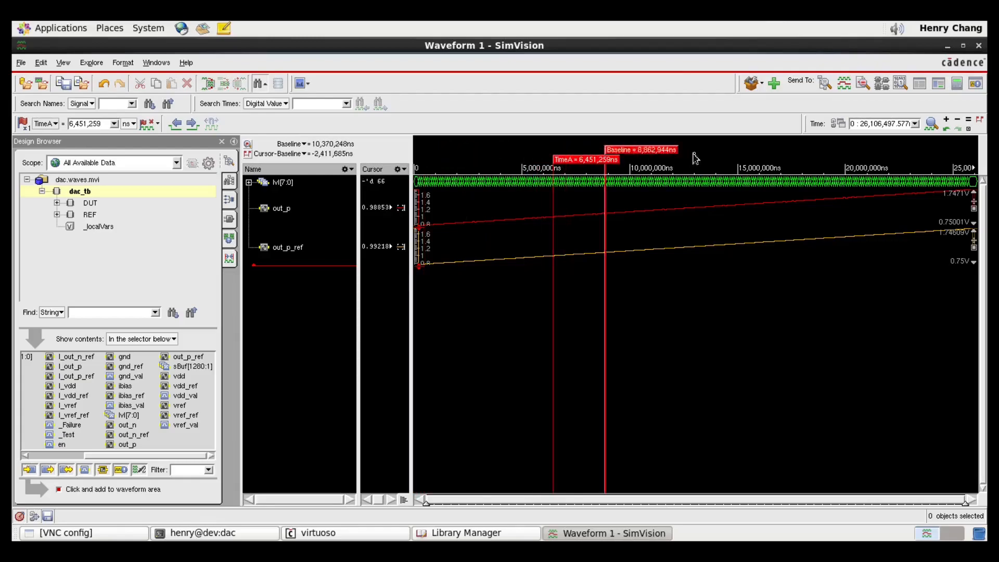
pyautogui.click(948, 119)
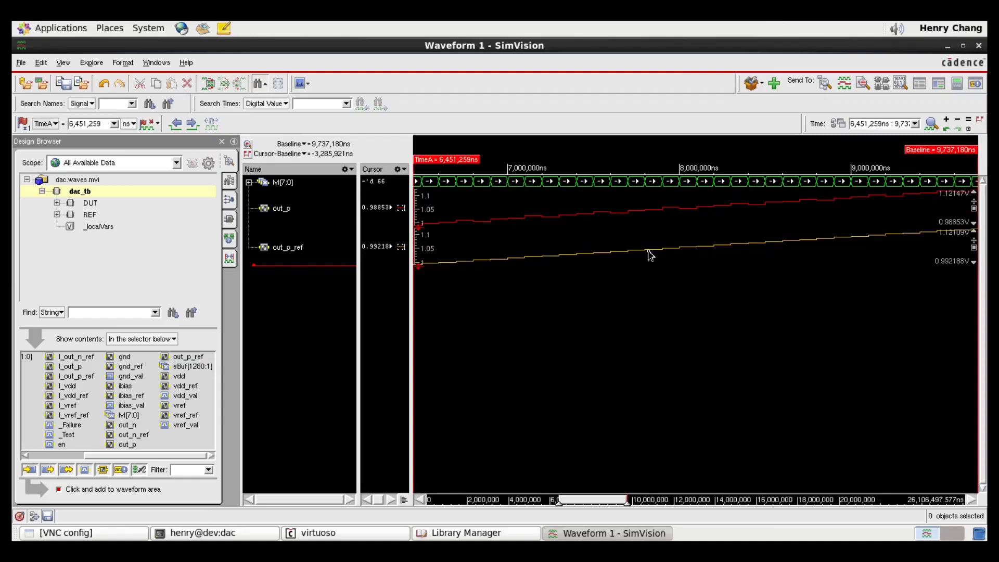
pyautogui.moveTo(512, 266)
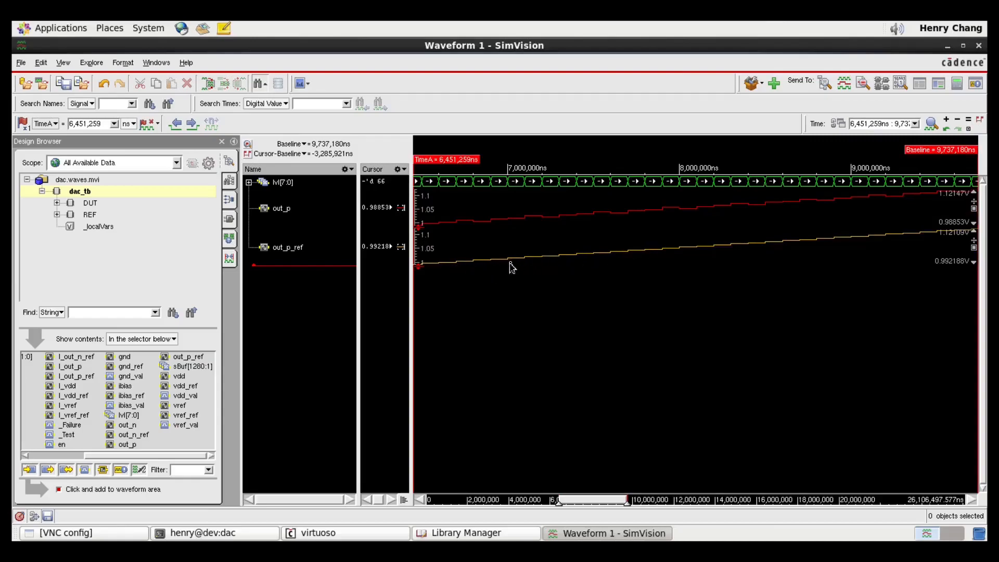
pyautogui.moveTo(556, 255)
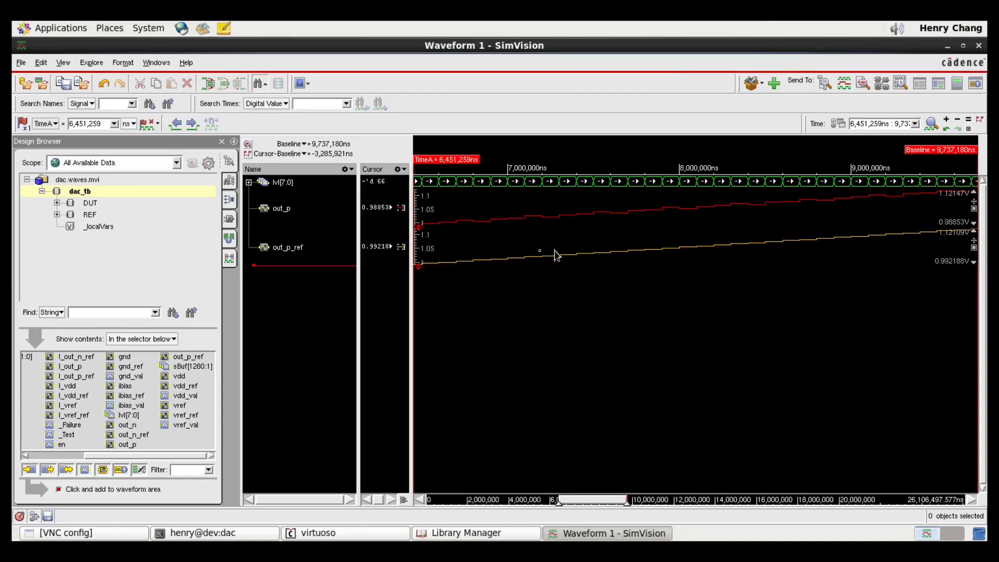
pyautogui.moveTo(486, 229)
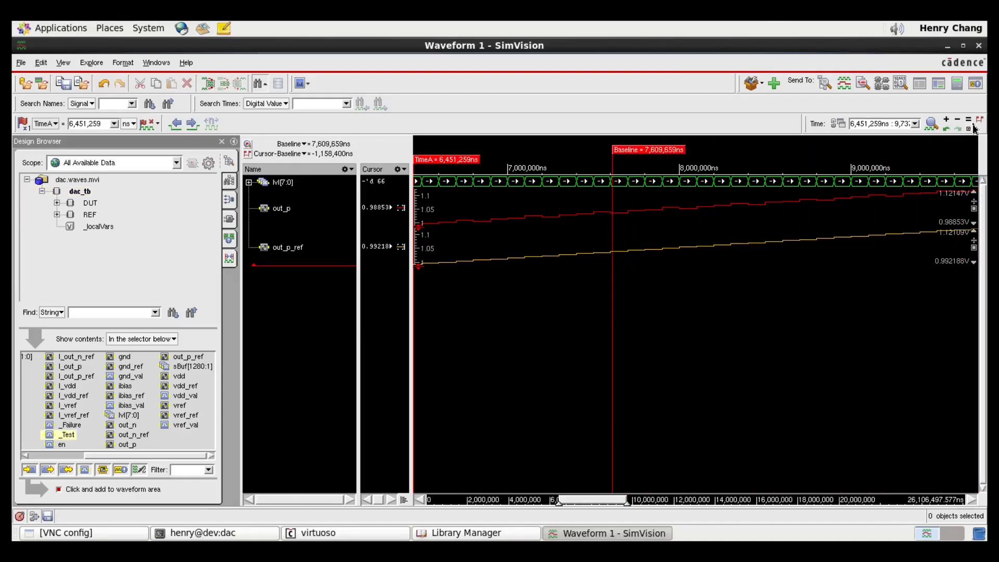
pyautogui.click(946, 123)
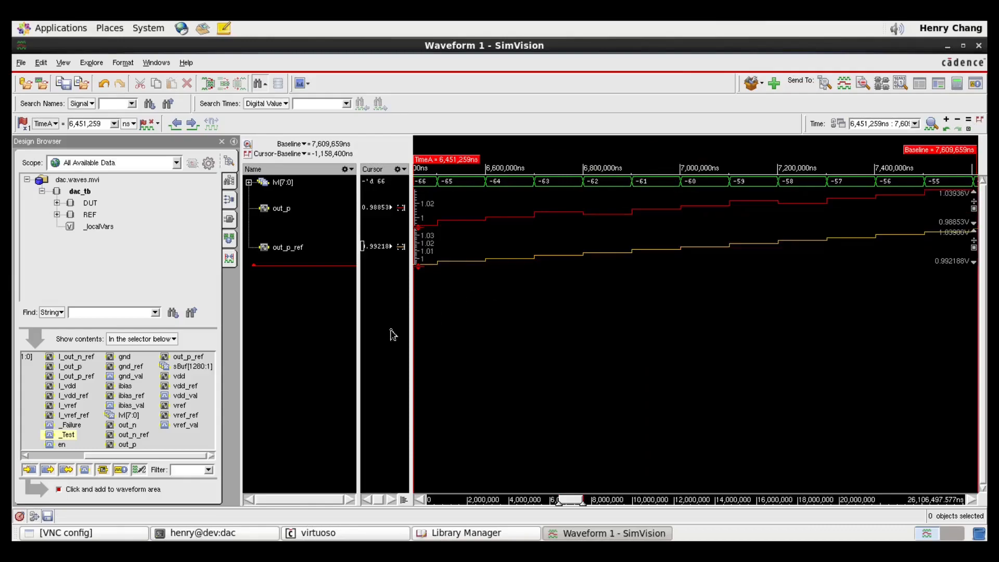
# Step: Add the _Test and _Failure assertion signals from the Design Browser to the waveforms
pyautogui.click(67, 434)
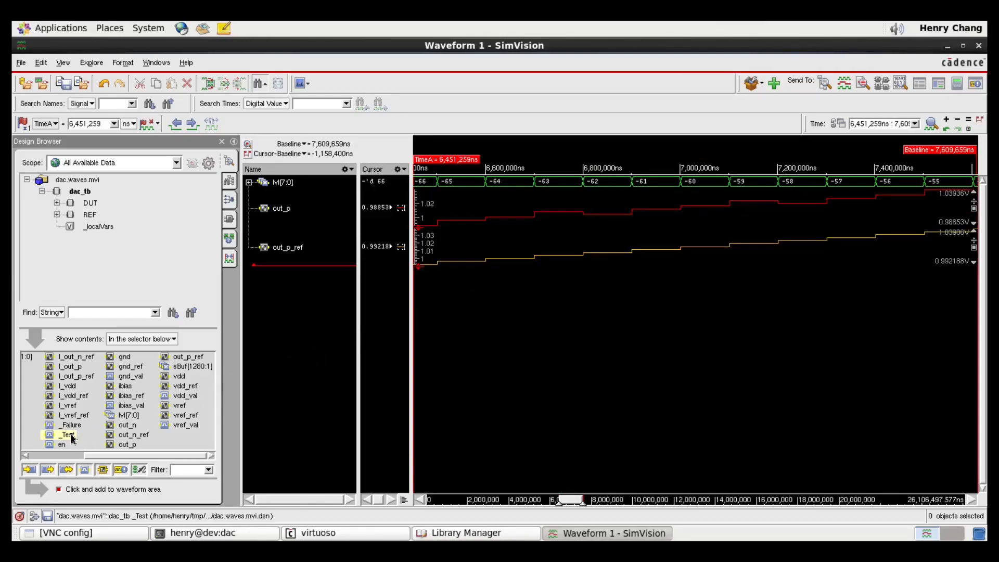
pyautogui.rightClick(66, 434)
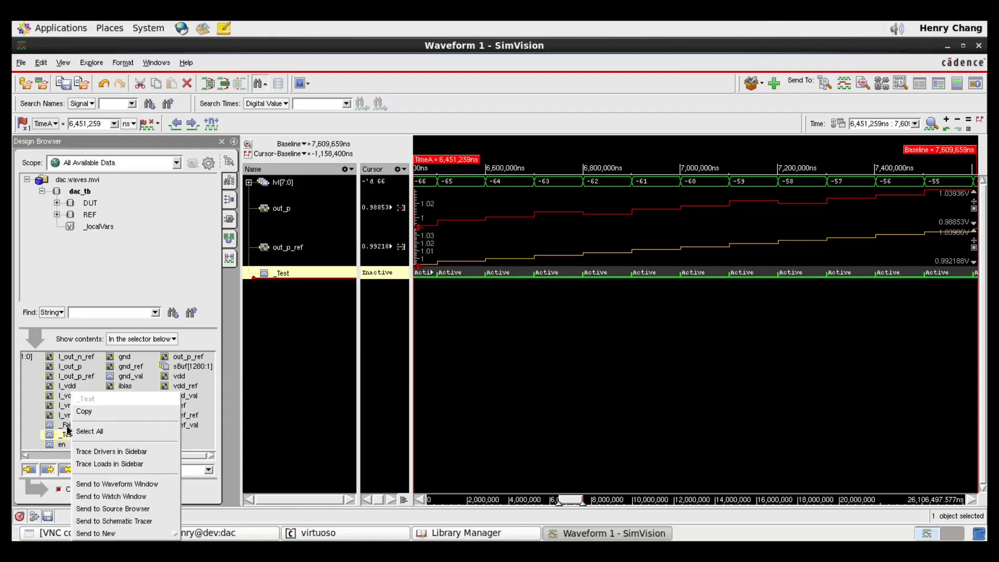
pyautogui.click(116, 483)
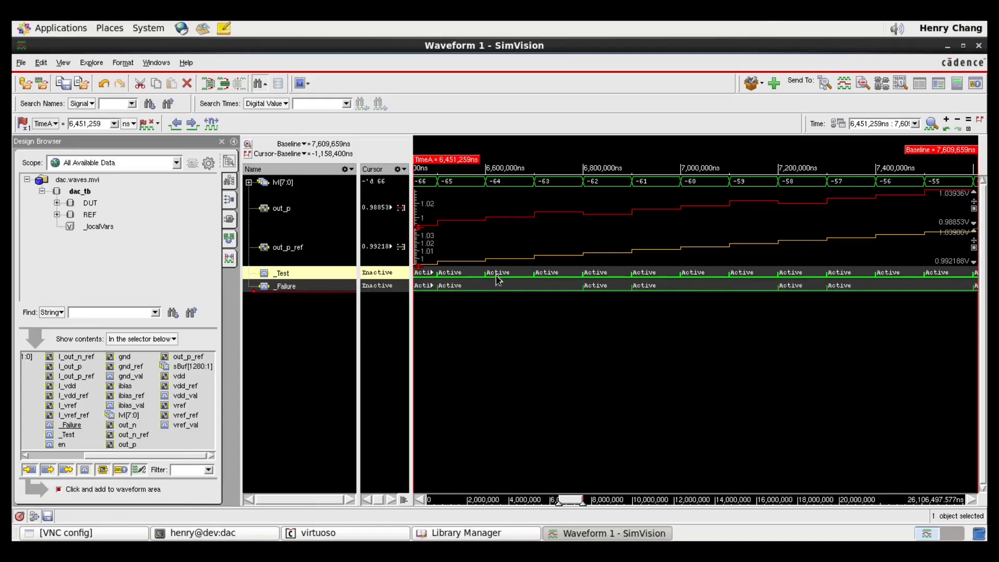
pyautogui.moveTo(587, 303)
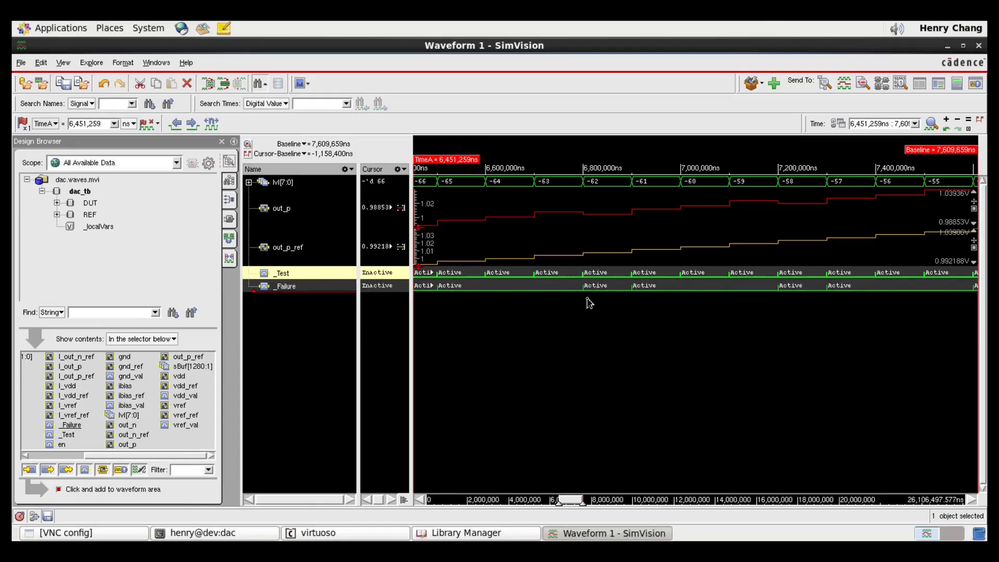
pyautogui.moveTo(631, 301)
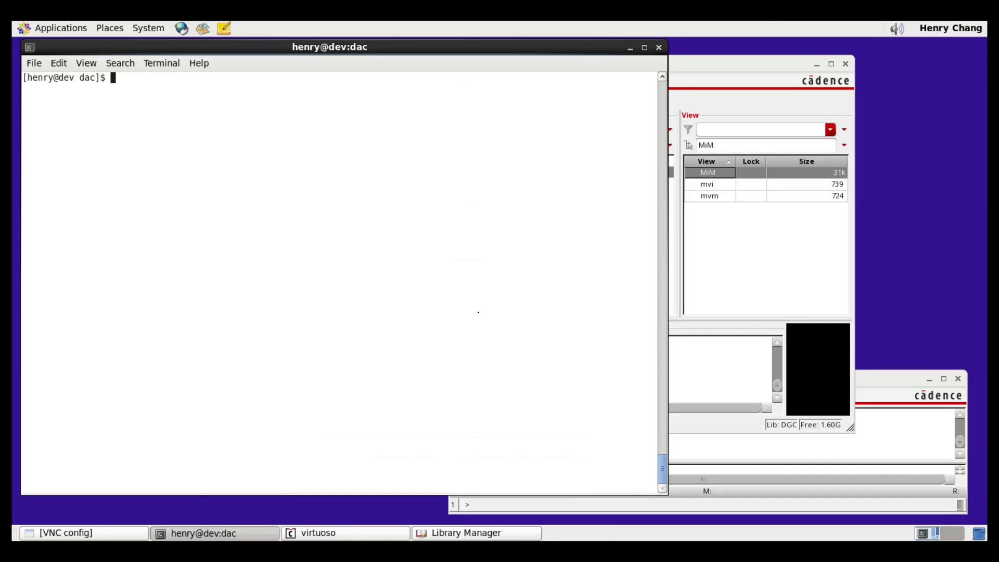
# Step: Rerun the DAC verification with the 'av s' command, confirming 774 tests pass with 0 failures
pyautogui.write('av s')
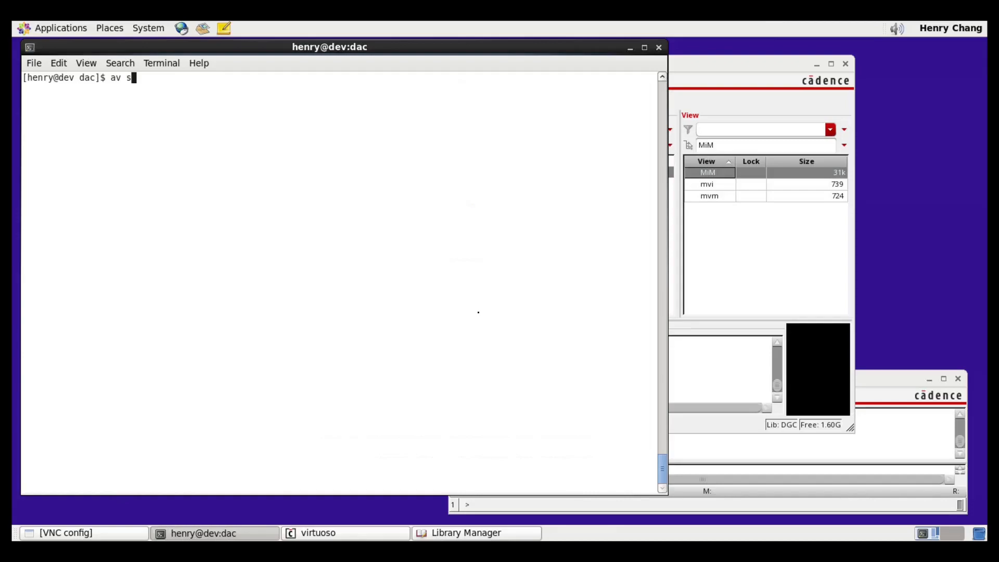
pyautogui.press('Return')
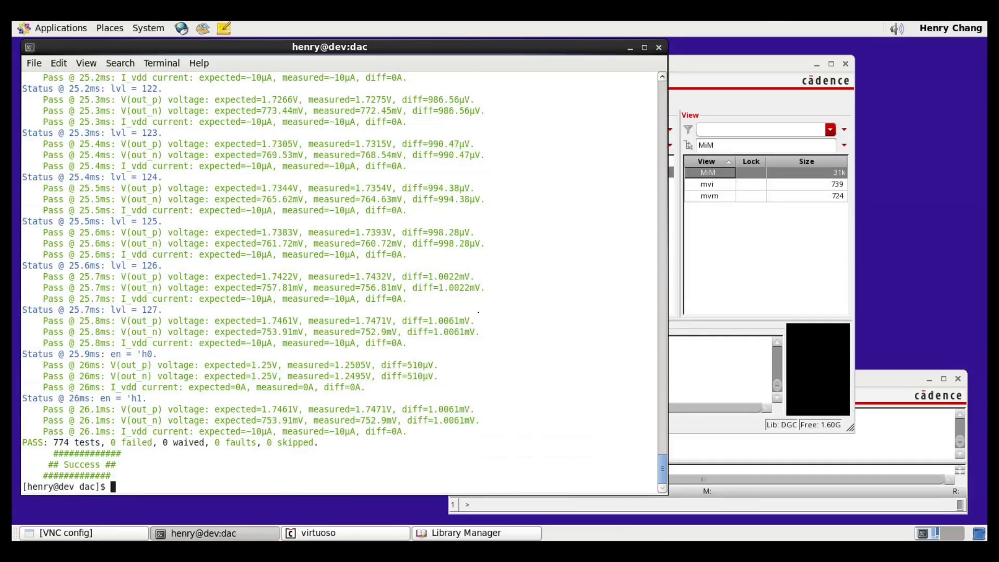
pyautogui.click(466, 532)
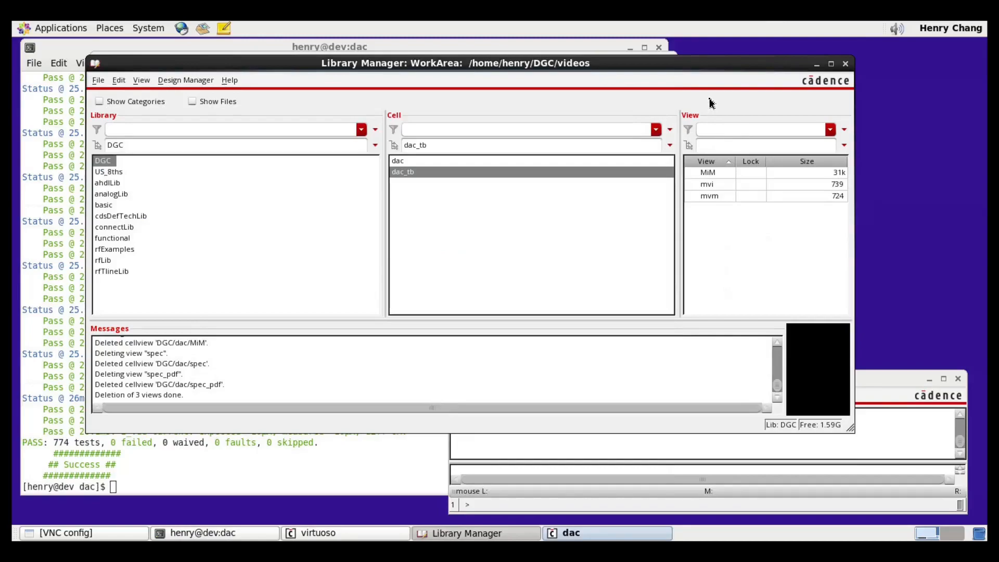
# Step: Open the dac_tb mvi view from Library Manager, loading the configuration and top cell for editing
pyautogui.rightClick(707, 183)
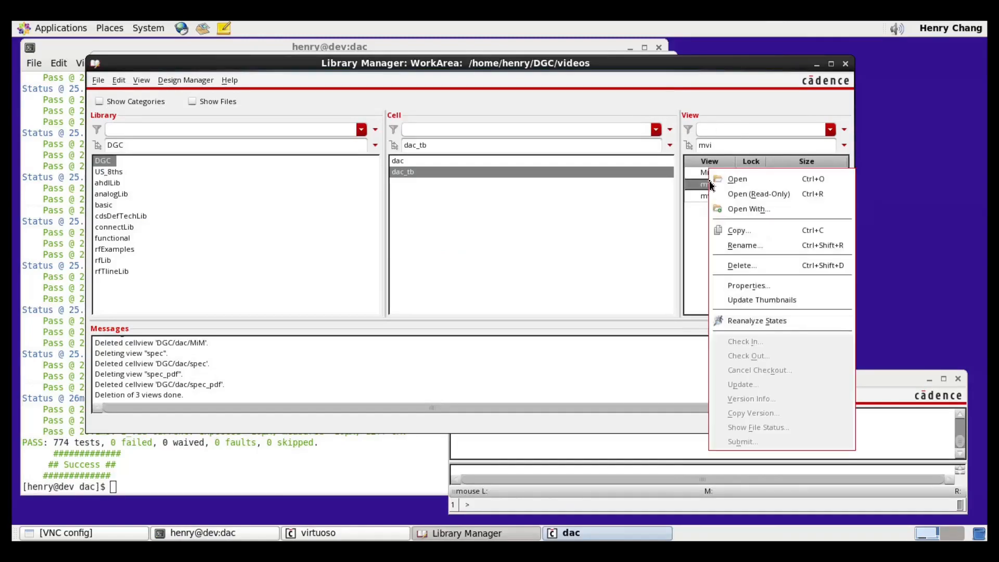
pyautogui.click(737, 179)
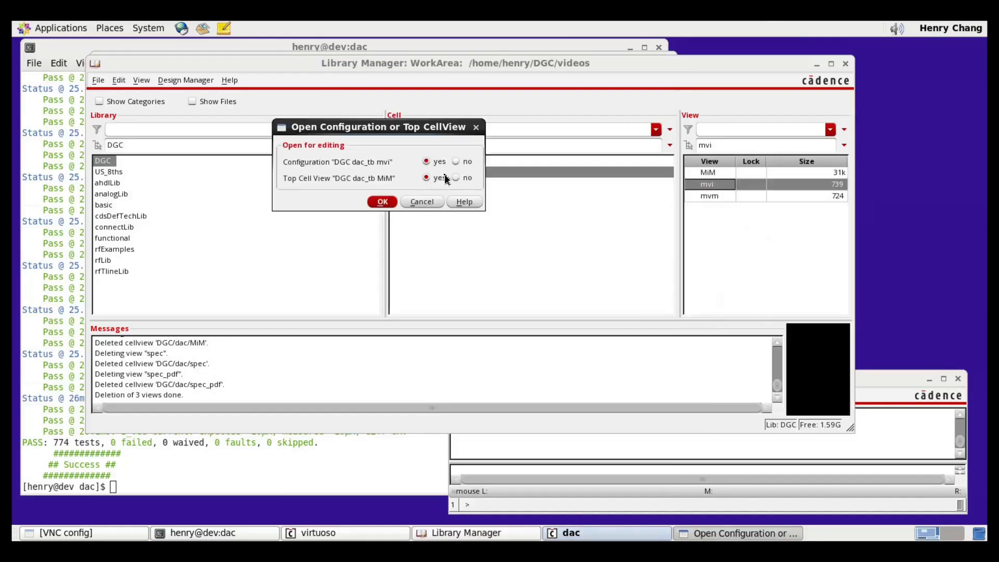
pyautogui.click(381, 201)
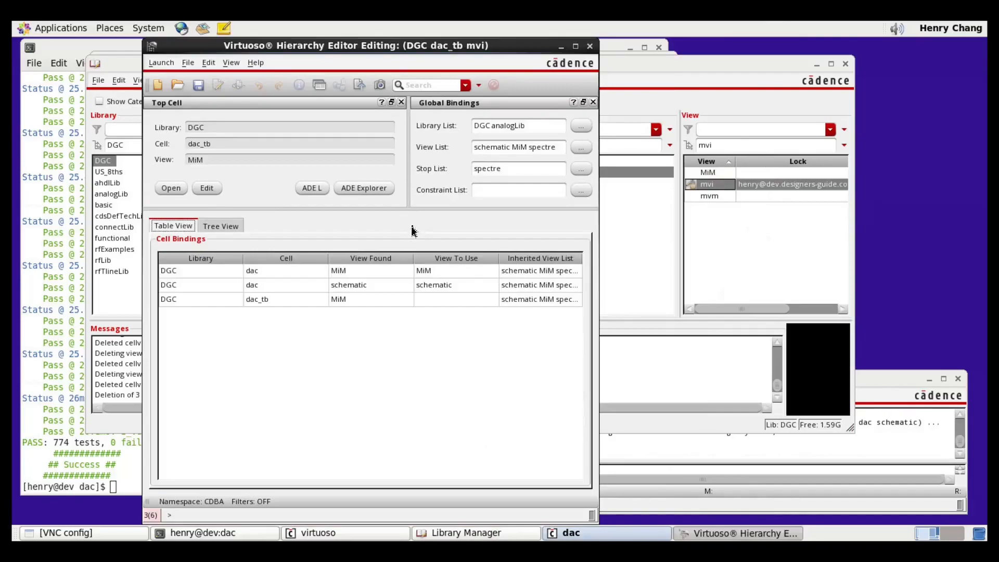
# Step: Launch ADE L for dac_tb mvi and add a transient analysis with stop time 1
pyautogui.click(312, 187)
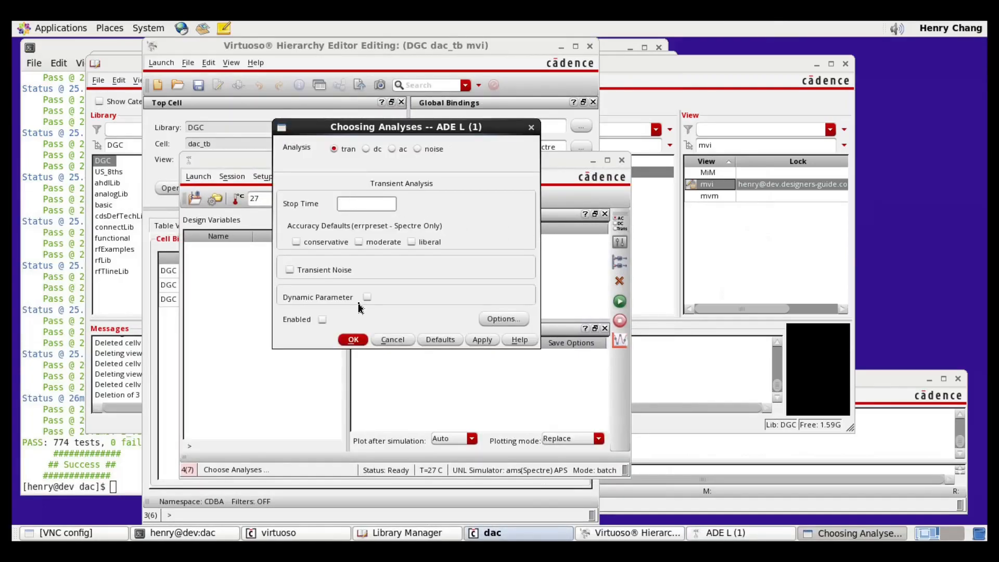
pyautogui.write('1')
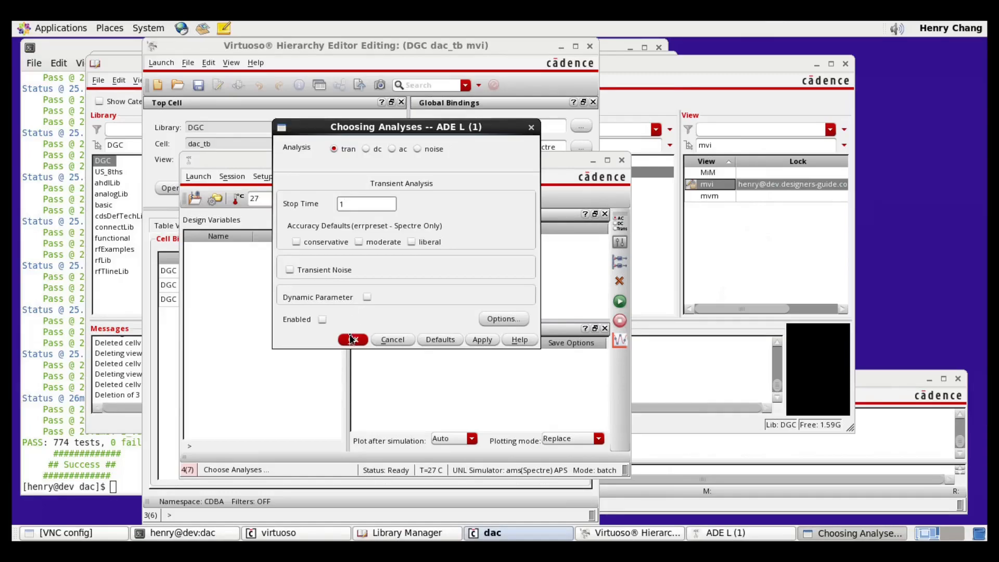
pyautogui.click(352, 339)
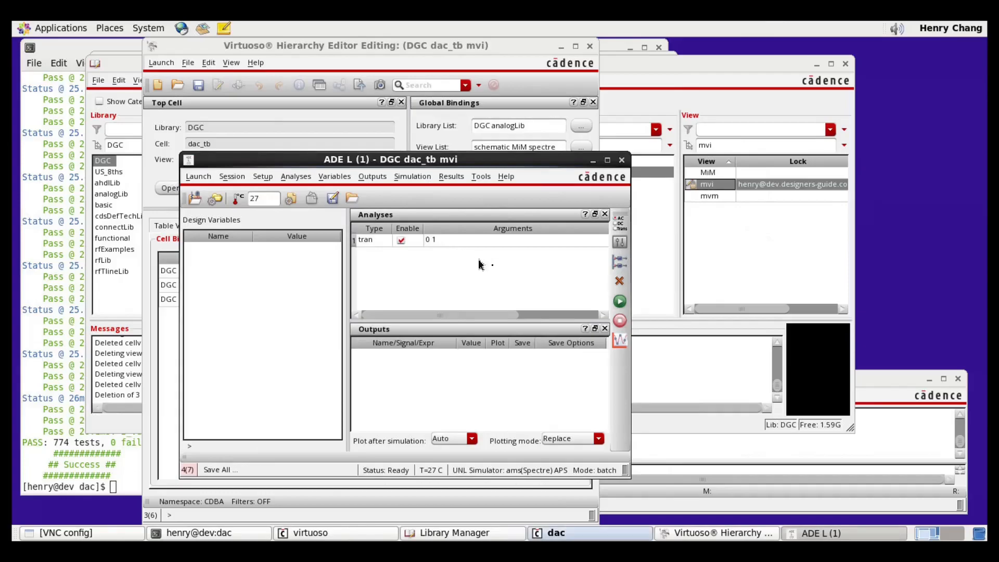
# Step: Netlist and run the transient simulation, then scroll xrun.log to confirm 774 tests, 0 failures
pyautogui.click(619, 300)
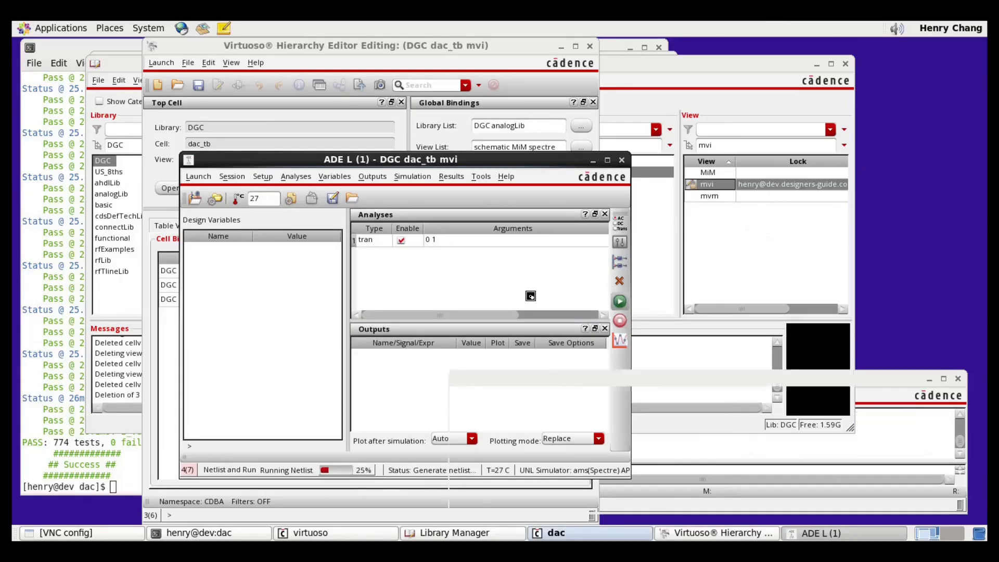
pyautogui.click(618, 301)
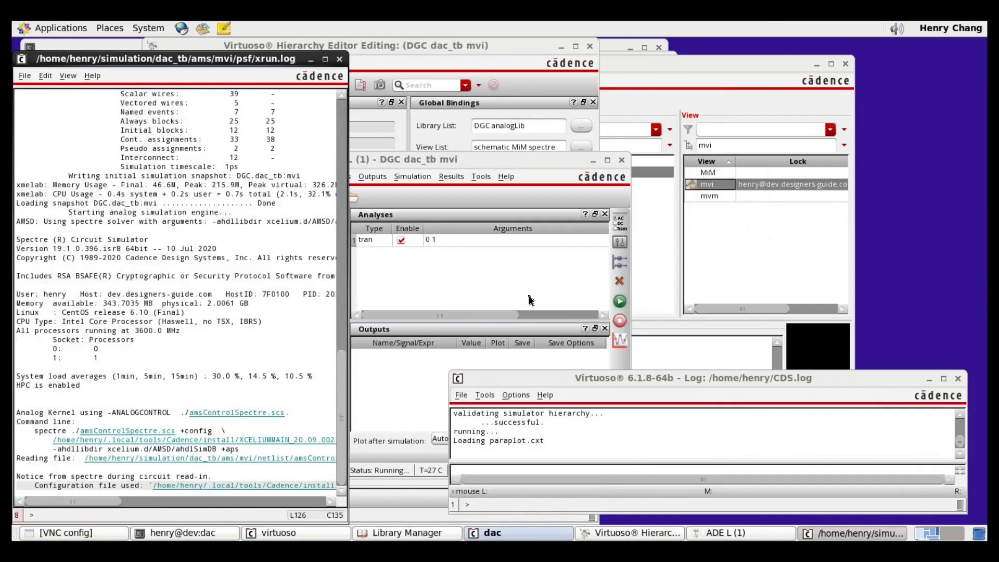
pyautogui.scroll(-3)
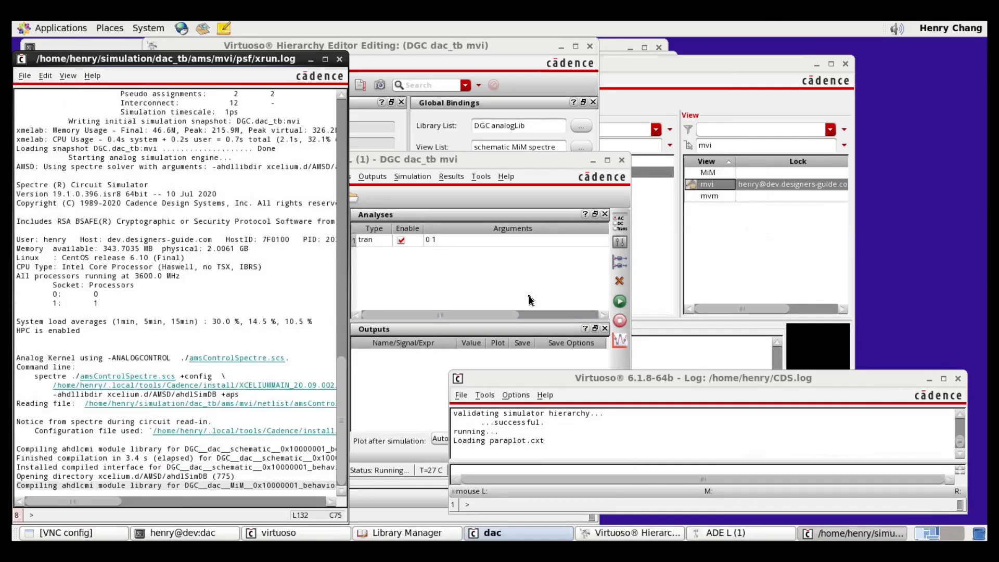
pyautogui.scroll(-3)
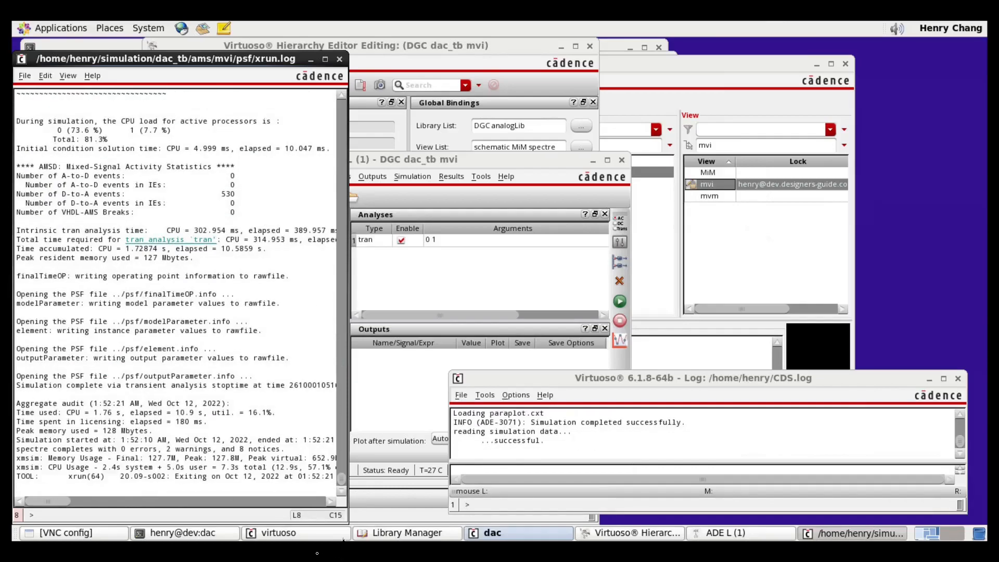
pyautogui.scroll(-3)
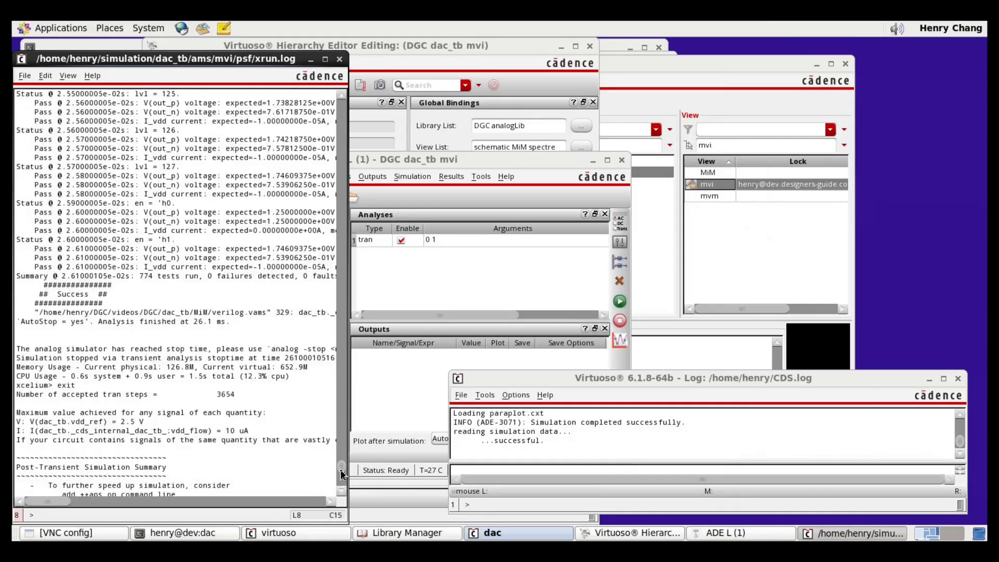